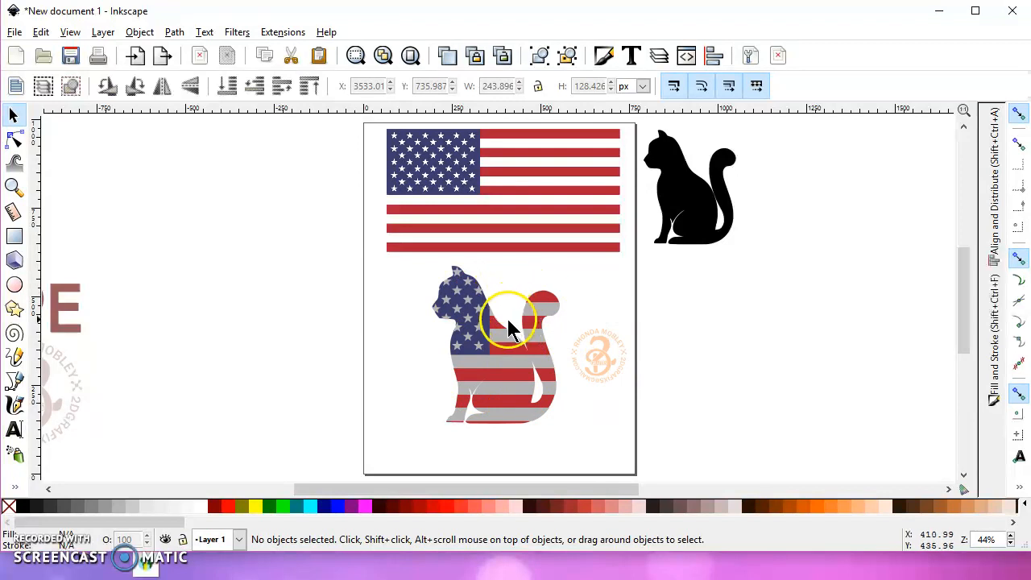
pyautogui.moveTo(497, 332)
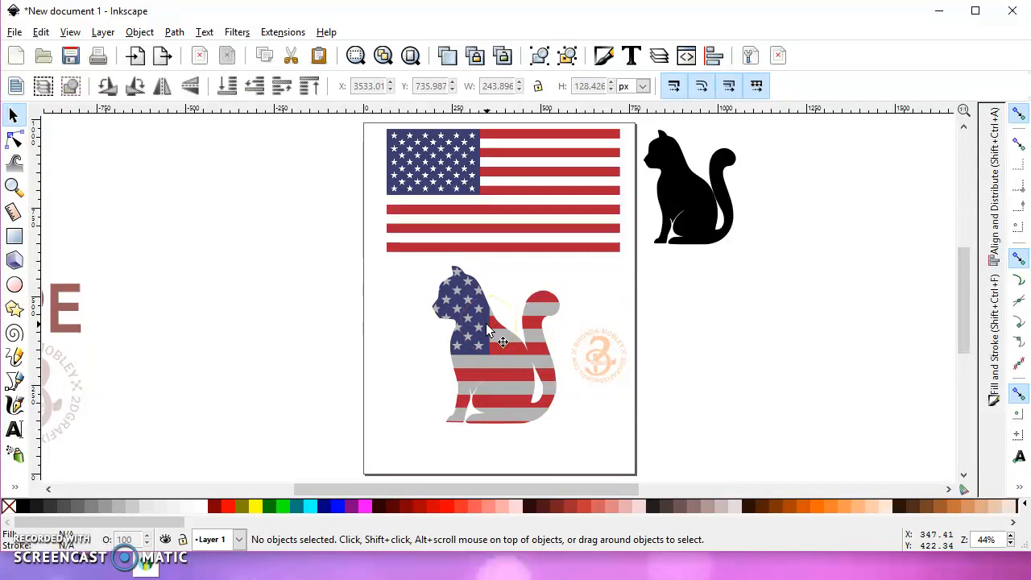
pyautogui.moveTo(503, 348)
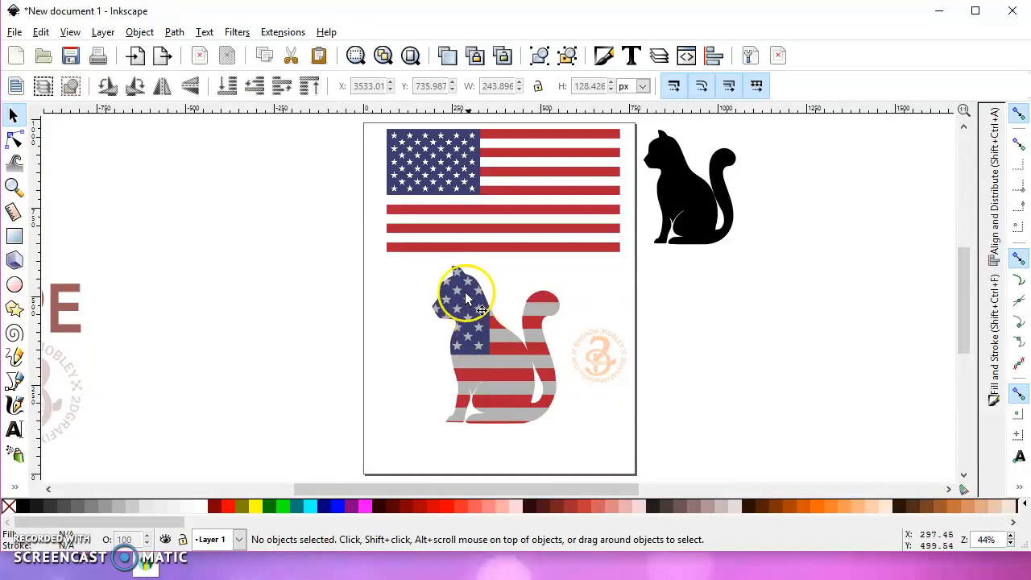
pyautogui.moveTo(508, 406)
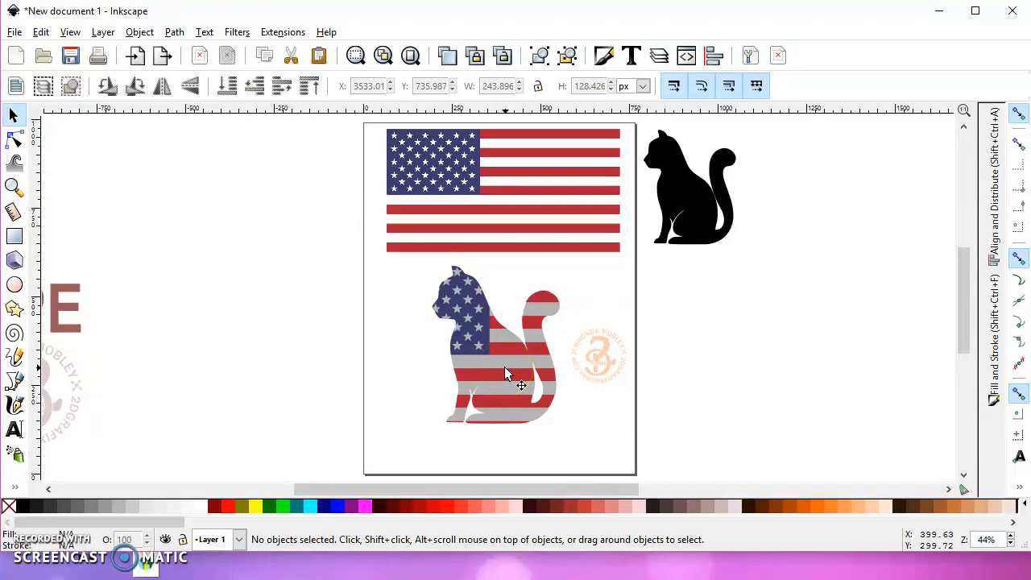
pyautogui.moveTo(515, 379)
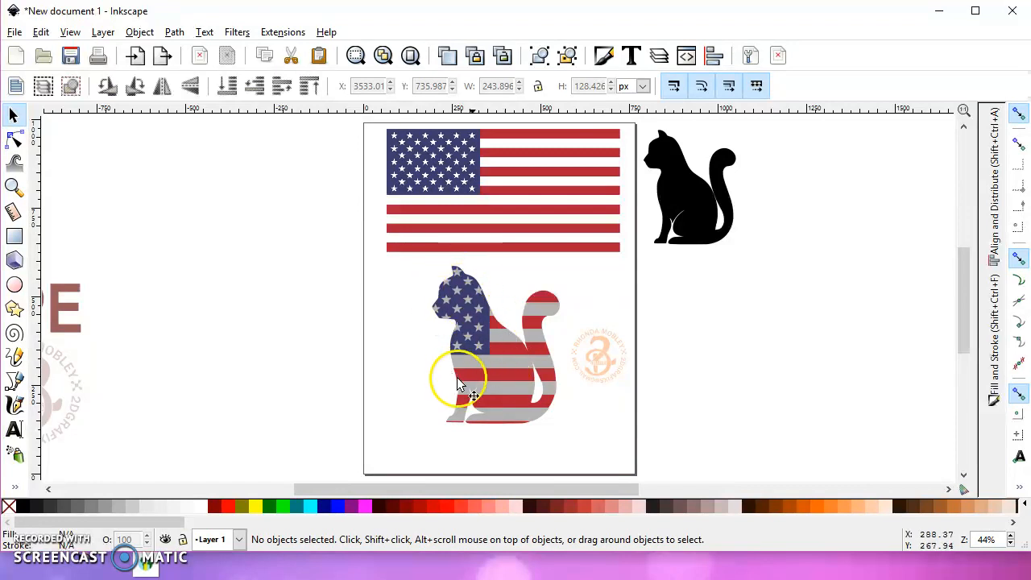
pyautogui.moveTo(498, 391)
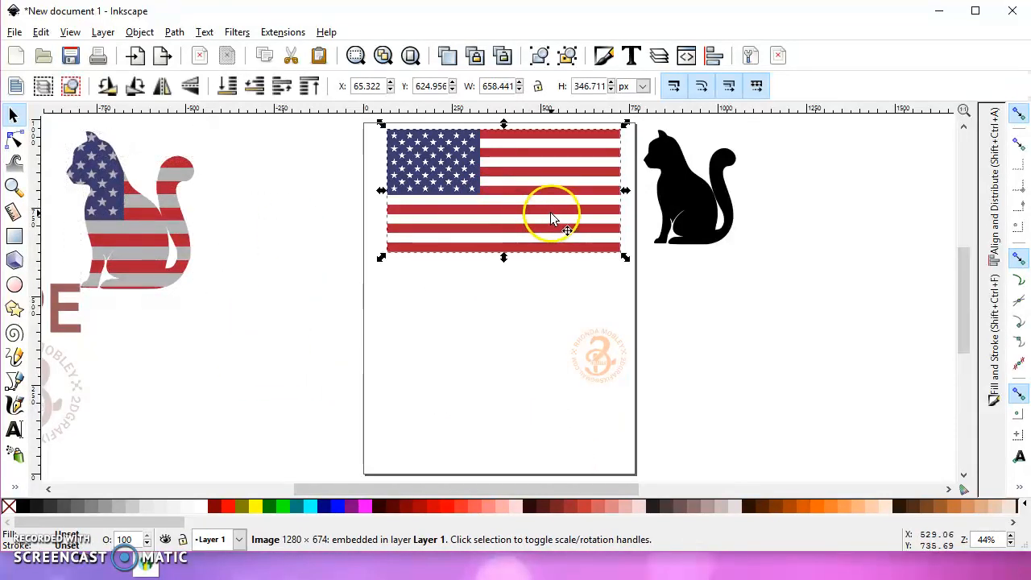
pyautogui.moveTo(550, 196)
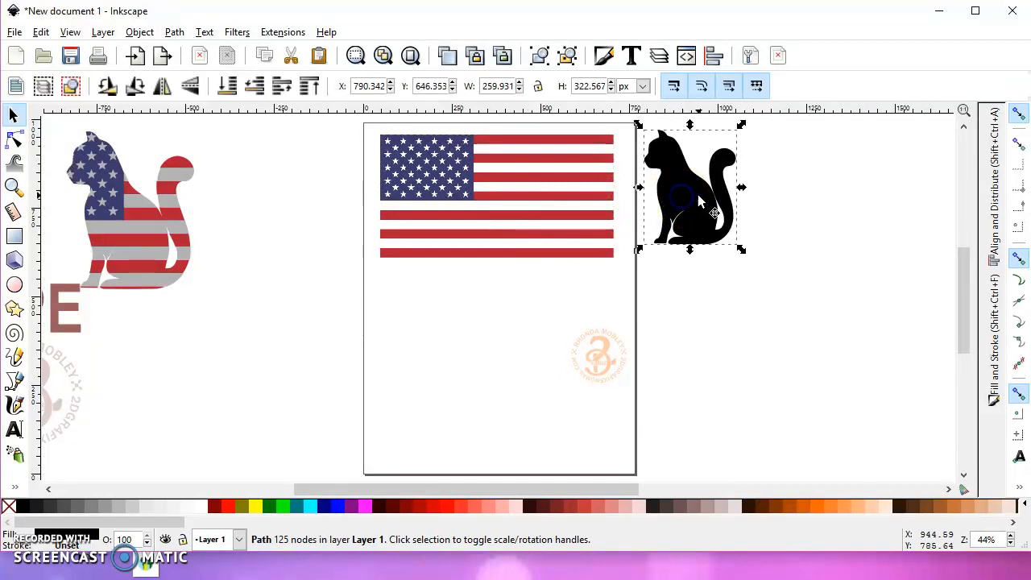
# Nudge the cat example aside and trace the flag bitmap by colours into separate paths.
pyautogui.moveTo(690, 190); pyautogui.dragTo(709, 206)
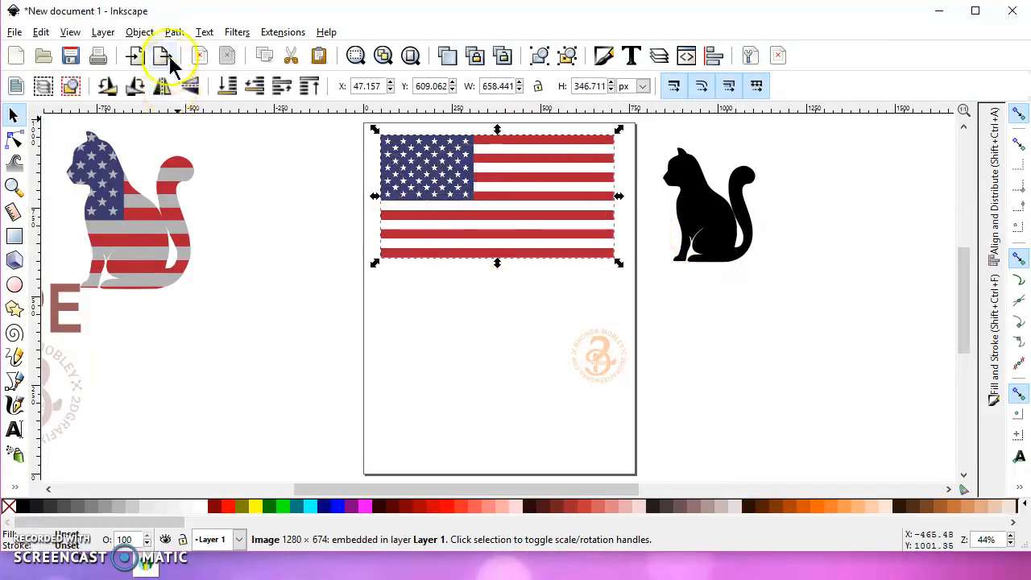
pyautogui.click(162, 55)
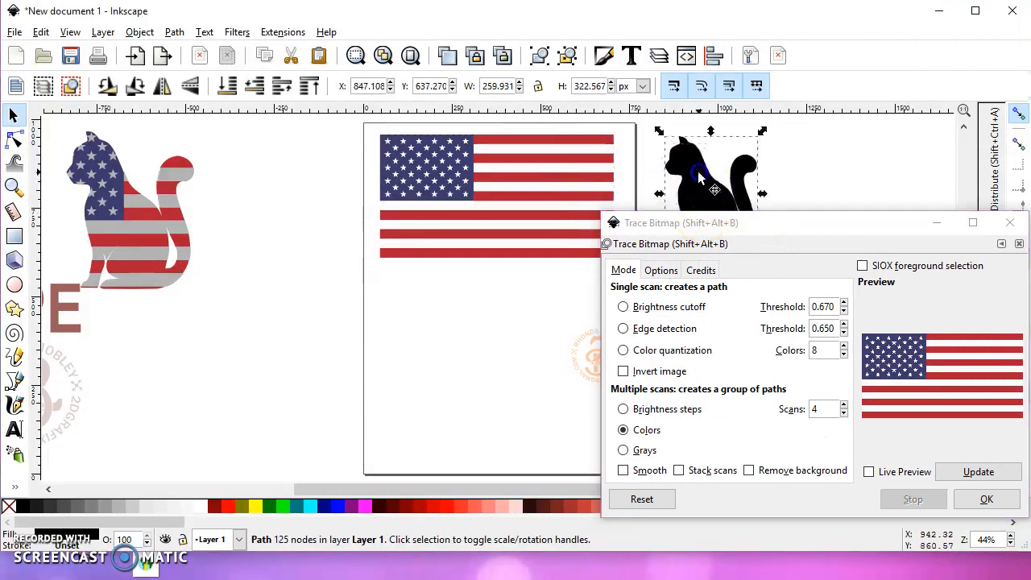
pyautogui.click(622, 306)
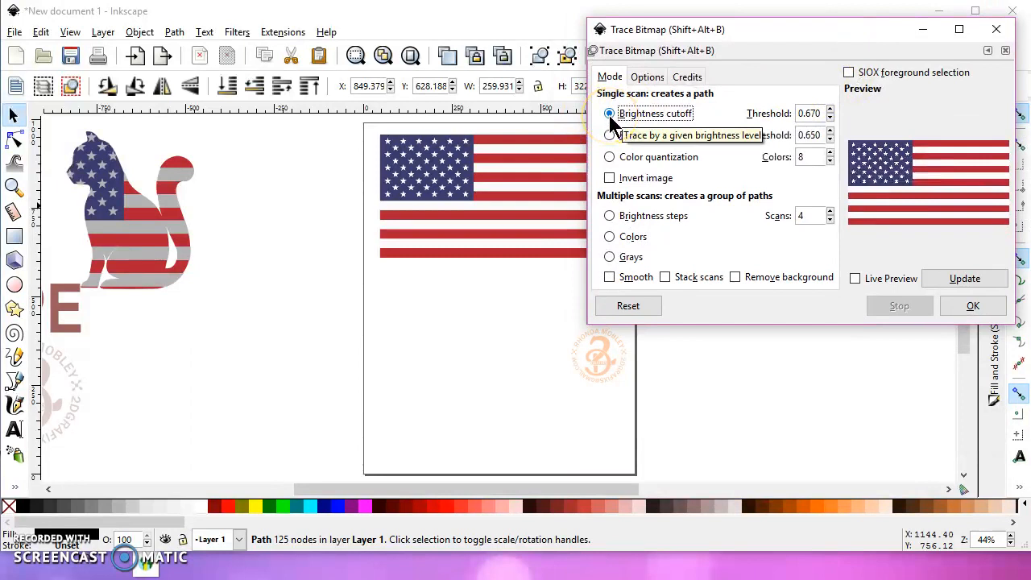
pyautogui.click(973, 306)
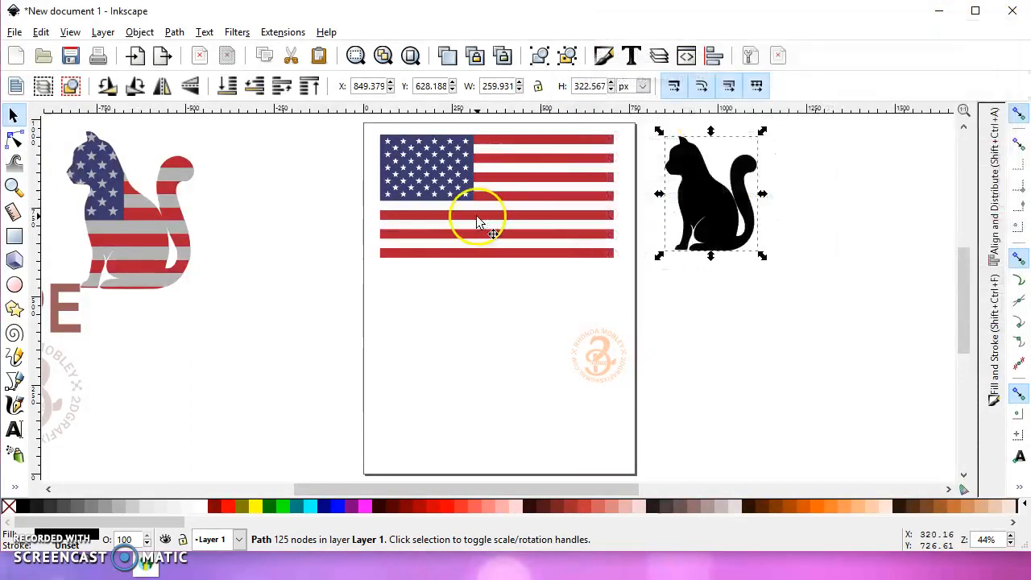
# Move the traced flag off the original onto the page, ungroup it and pull a colour layer away.
pyautogui.click(480, 222)
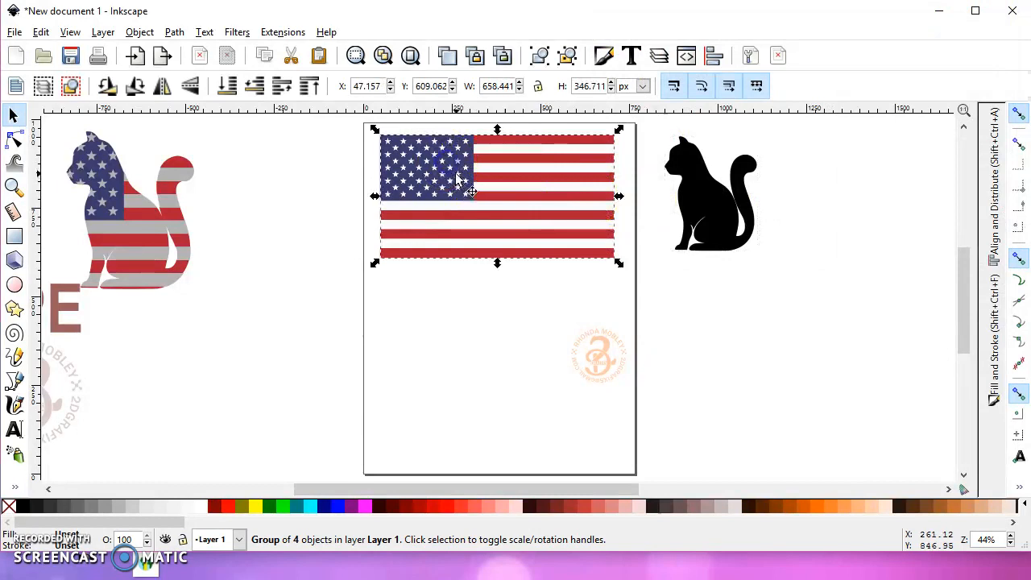
pyautogui.moveTo(459, 178); pyautogui.dragTo(307, 354)
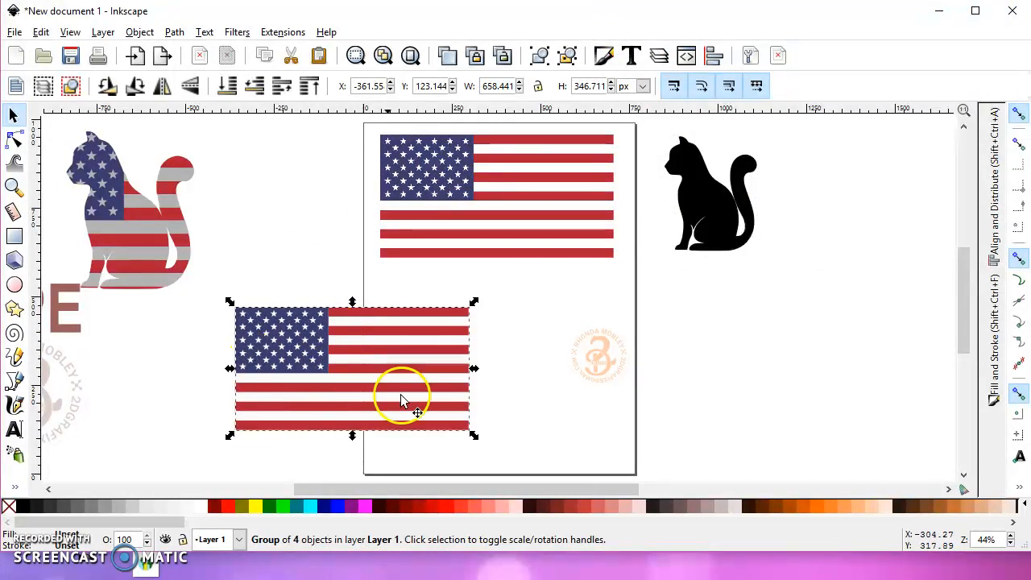
pyautogui.moveTo(290, 564)
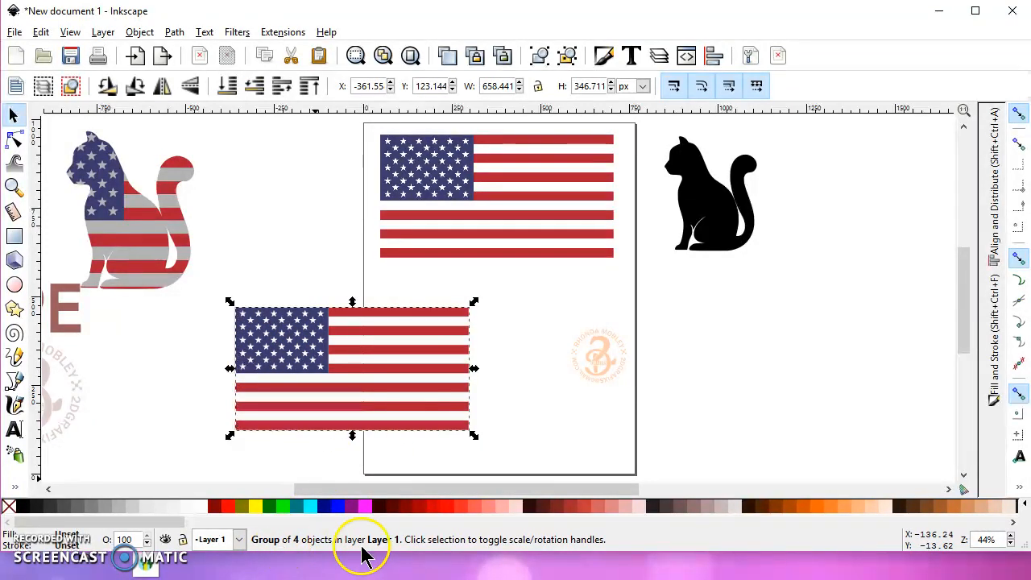
pyautogui.moveTo(362, 556)
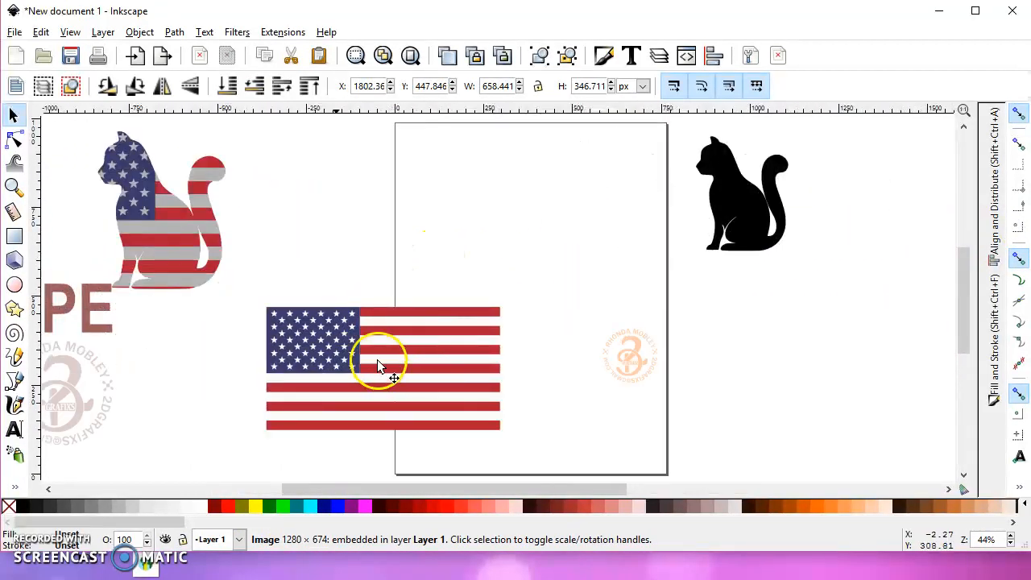
pyautogui.moveTo(384, 367); pyautogui.dragTo(577, 274)
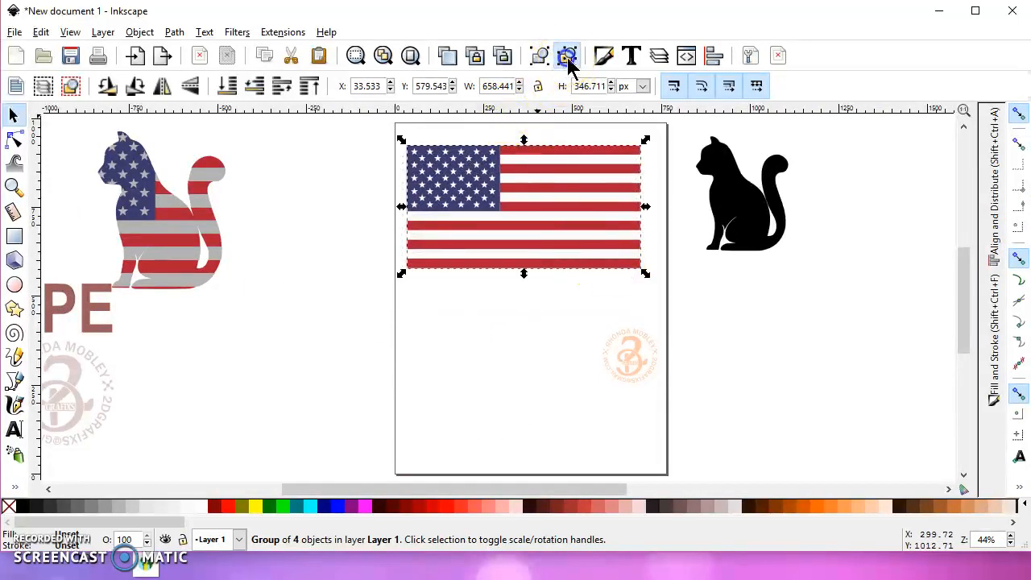
pyautogui.click(567, 54)
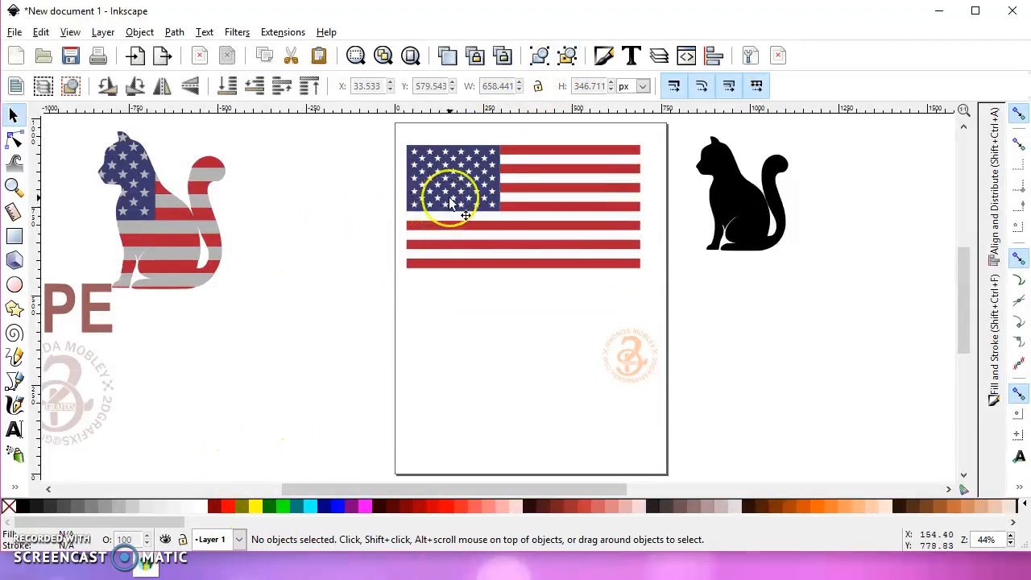
pyautogui.moveTo(451, 185); pyautogui.dragTo(306, 271)
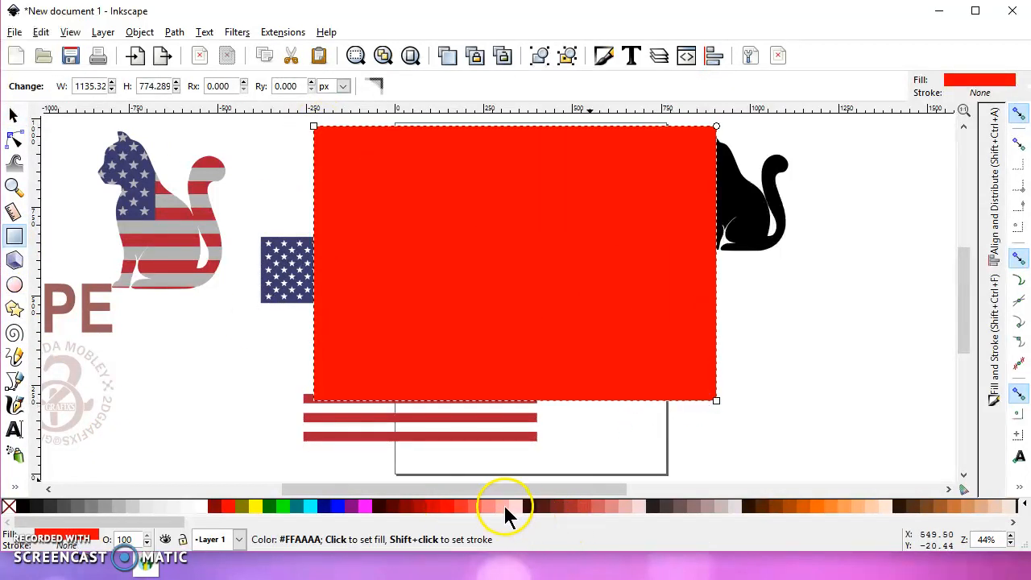
# Fill the backdrop rectangle pale pink so the white flag layer becomes visible.
pyautogui.click(505, 506)
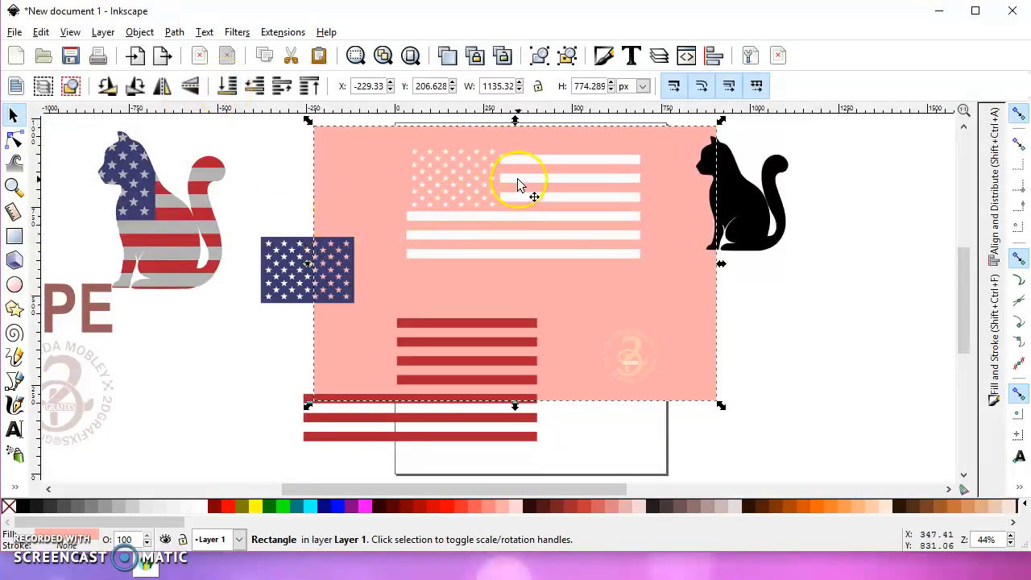
pyautogui.moveTo(522, 197); pyautogui.dragTo(471, 209)
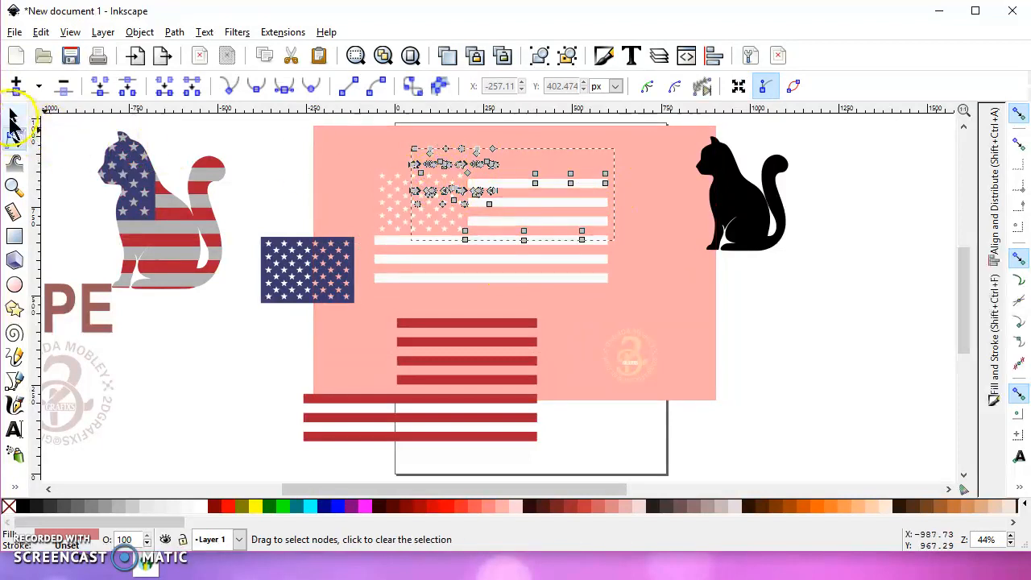
pyautogui.click(13, 116)
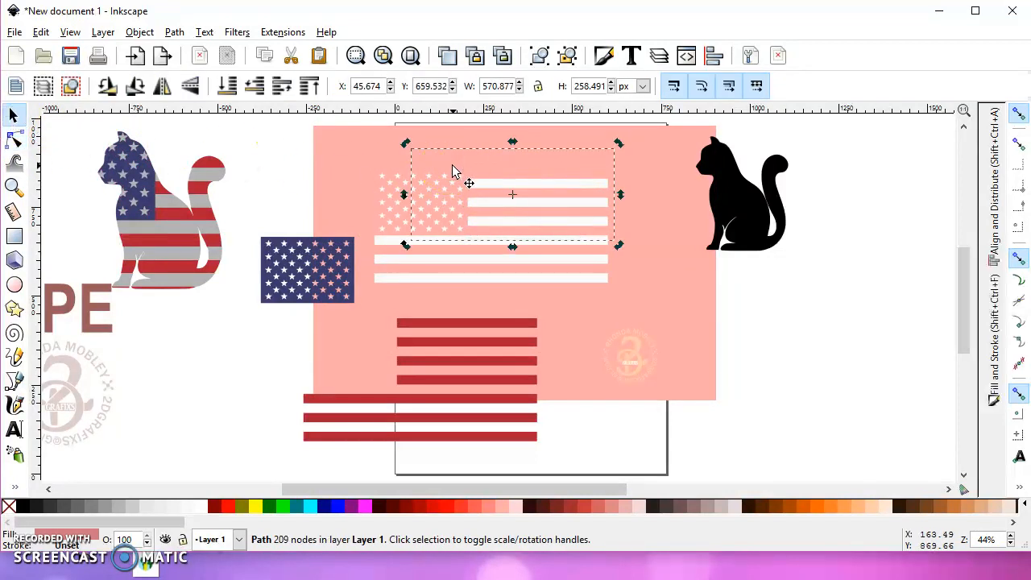
# Move the white layer onto the red stripes and nudge it into exact alignment.
pyautogui.click(496, 190)
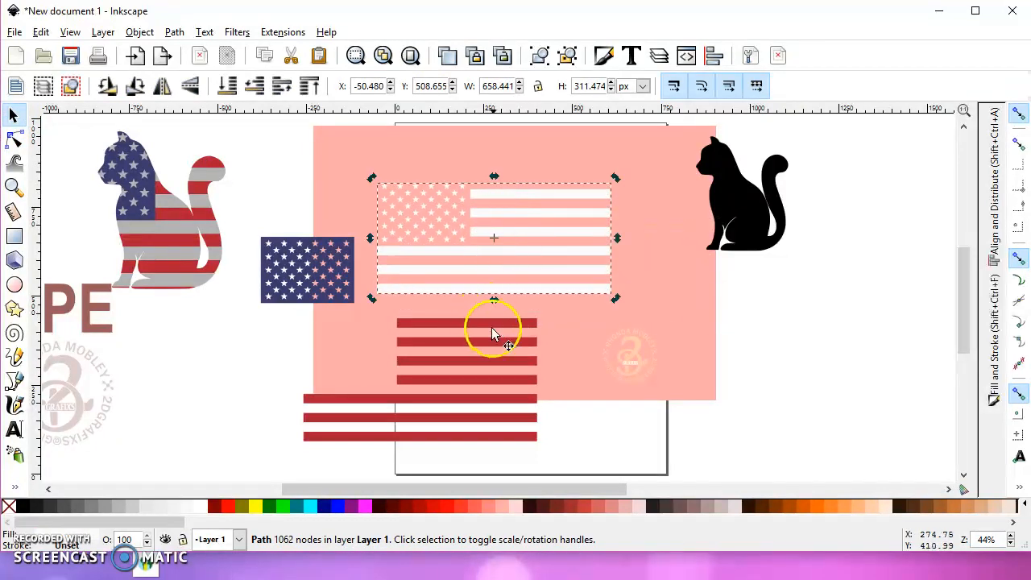
pyautogui.moveTo(492, 332); pyautogui.dragTo(570, 187)
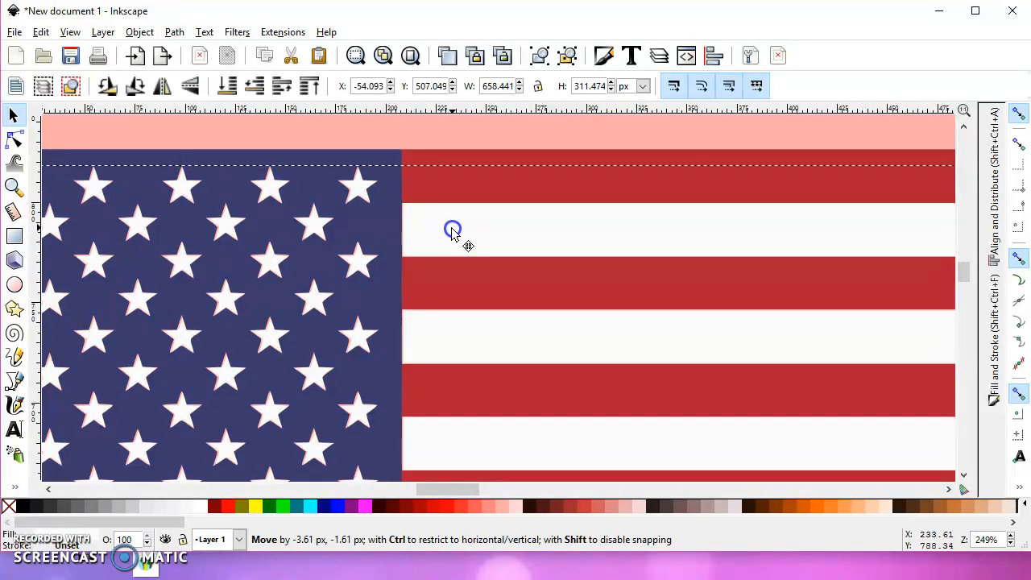
pyautogui.moveTo(454, 229); pyautogui.dragTo(451, 228)
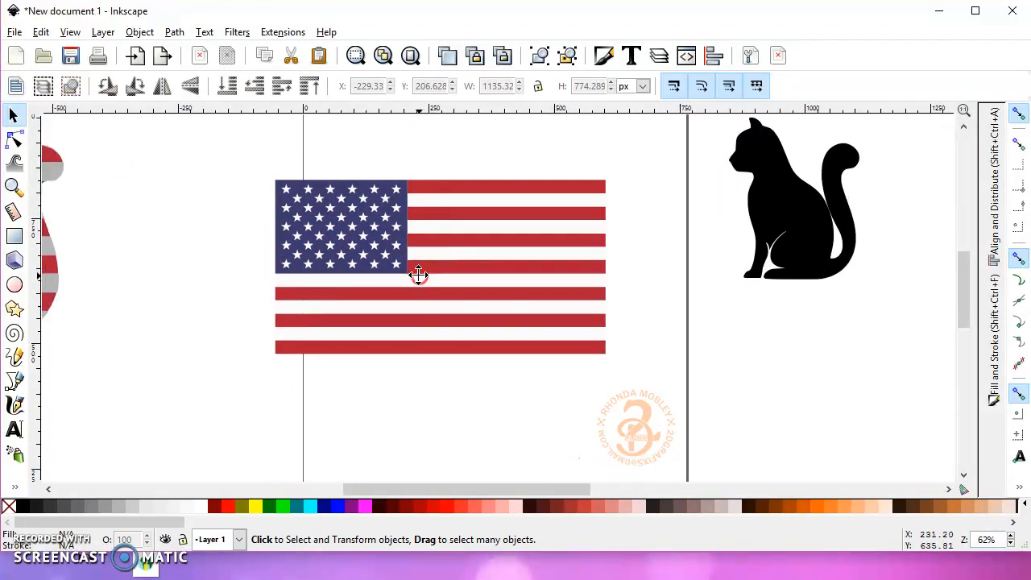
# Place the cat over the flag and lower the blue star field beneath it.
pyautogui.moveTo(796, 200); pyautogui.dragTo(563, 266)
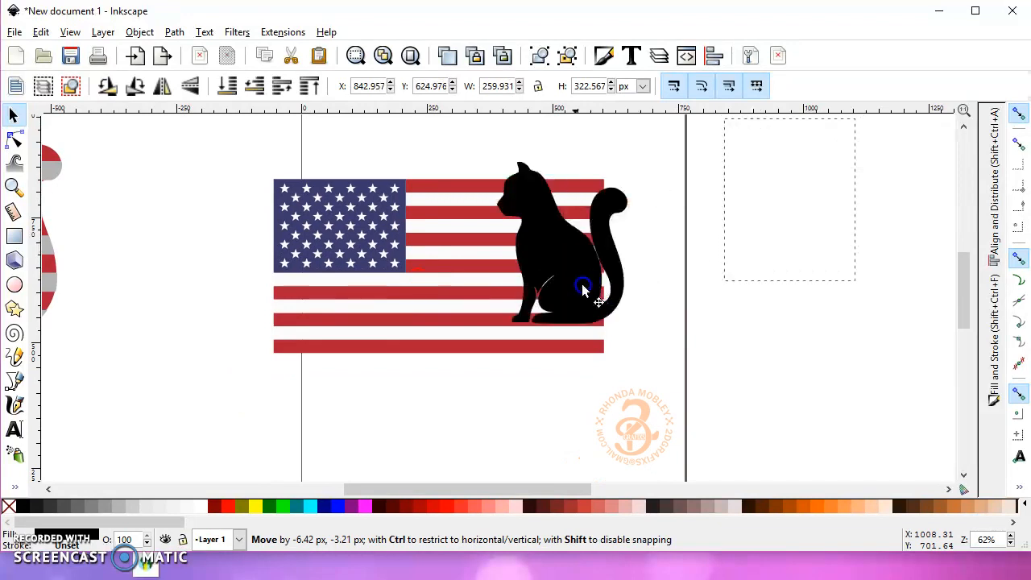
pyautogui.click(174, 32)
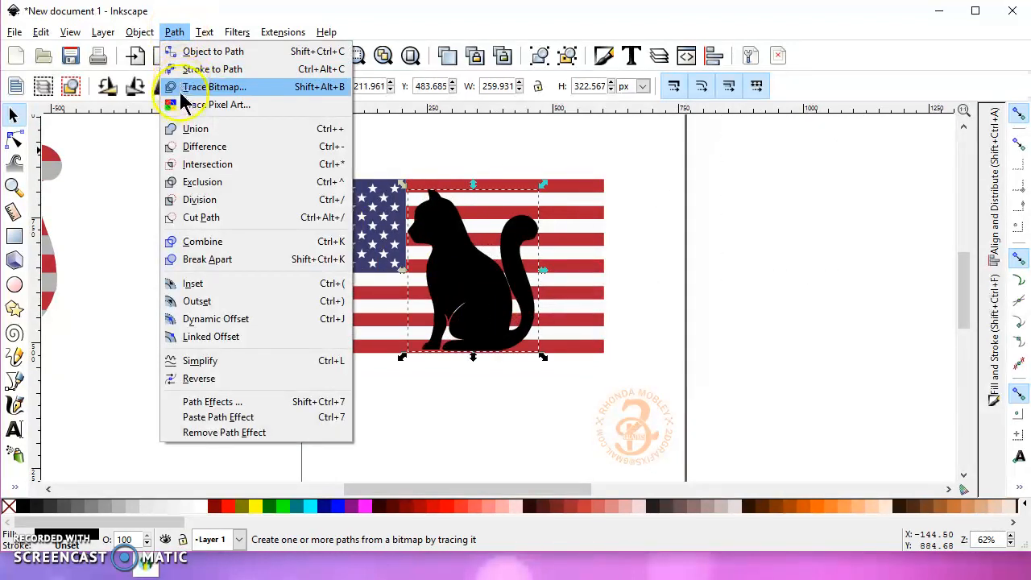
pyautogui.click(214, 87)
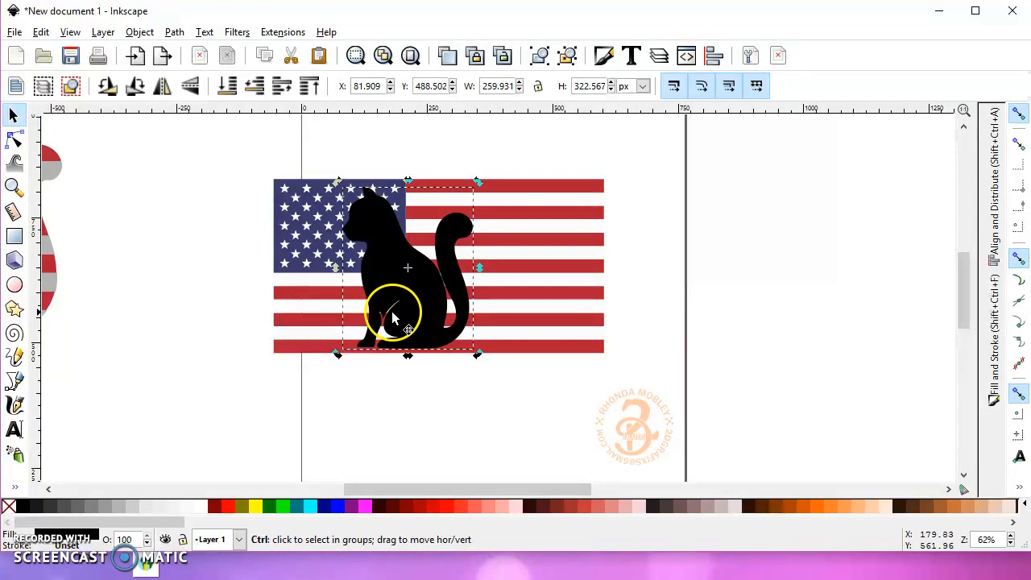
pyautogui.moveTo(277, 225)
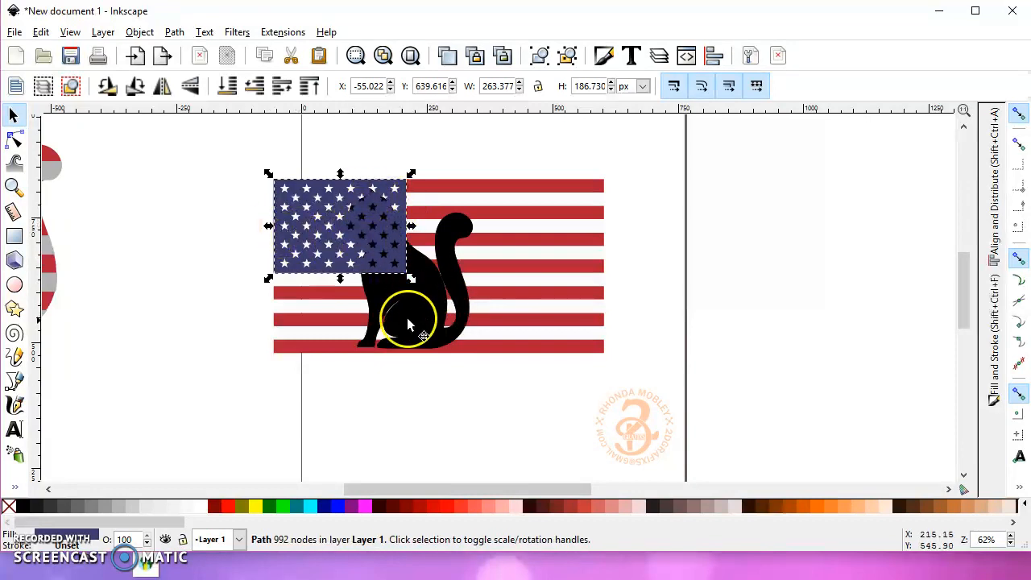
pyautogui.click(254, 87)
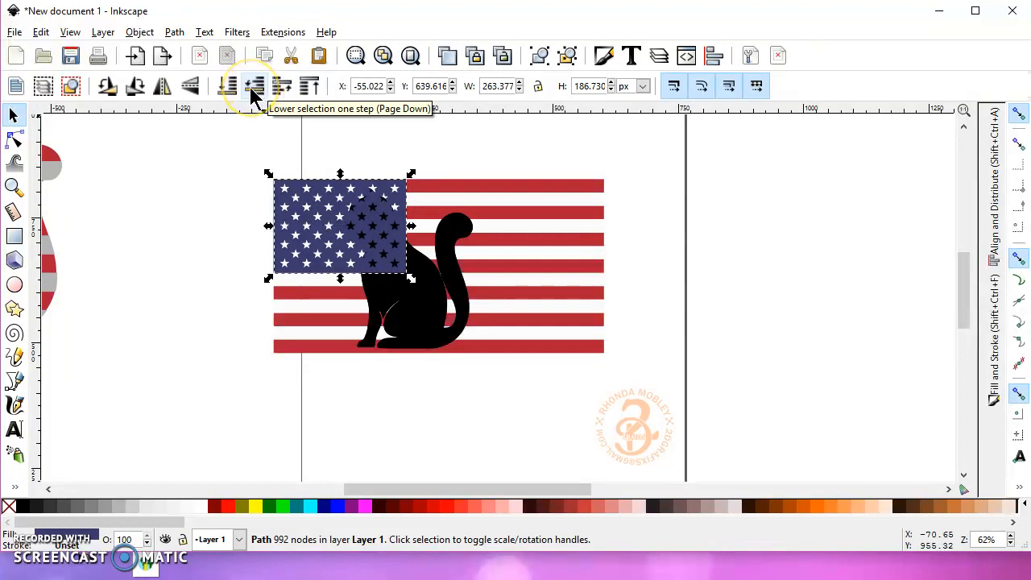
pyautogui.click(254, 87)
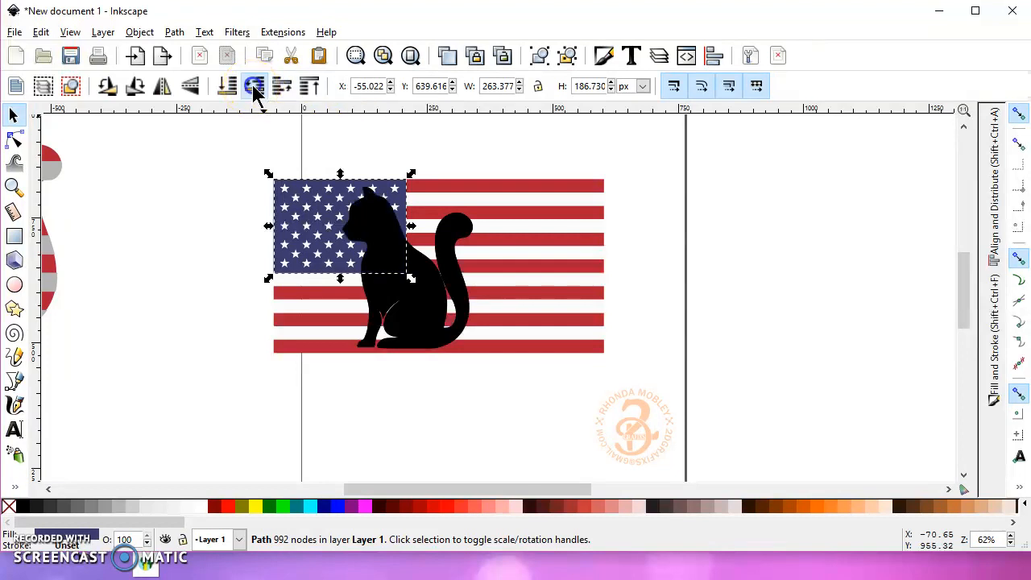
pyautogui.moveTo(255, 87)
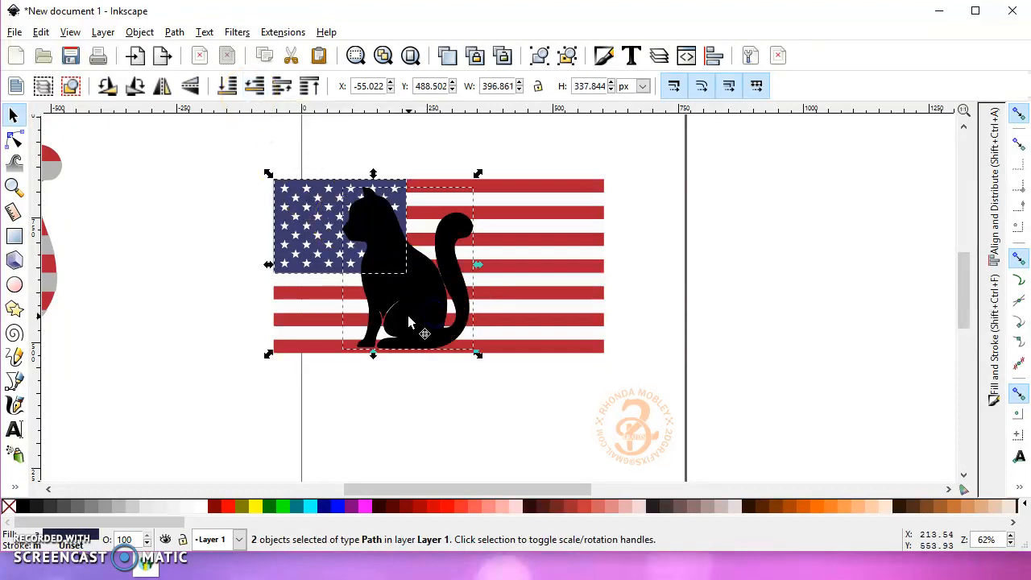
# Intersect the cat with the star field, then lower the red stripes under the cat and intersect again.
pyautogui.click(174, 32)
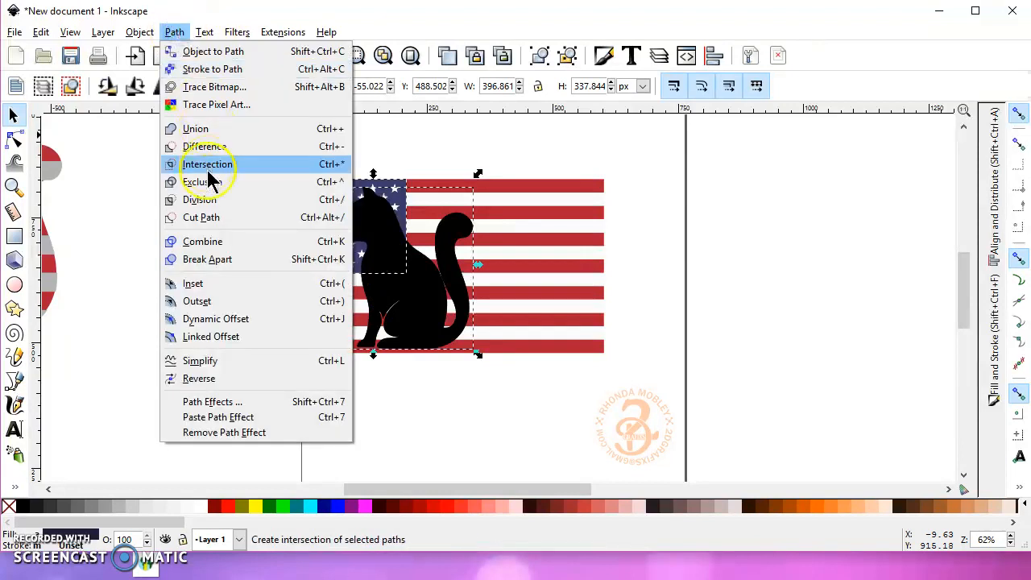
pyautogui.click(206, 164)
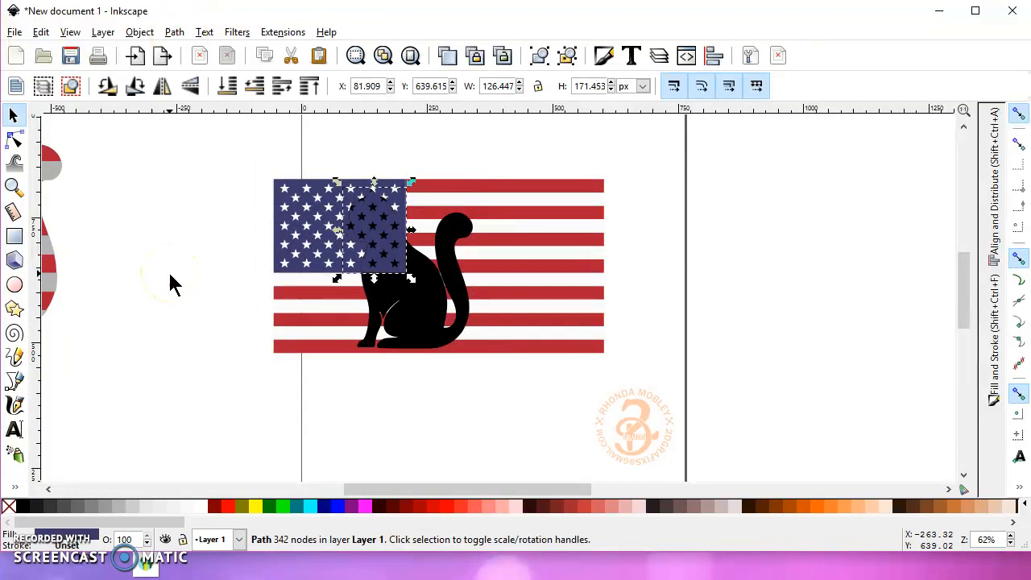
pyautogui.moveTo(406, 197)
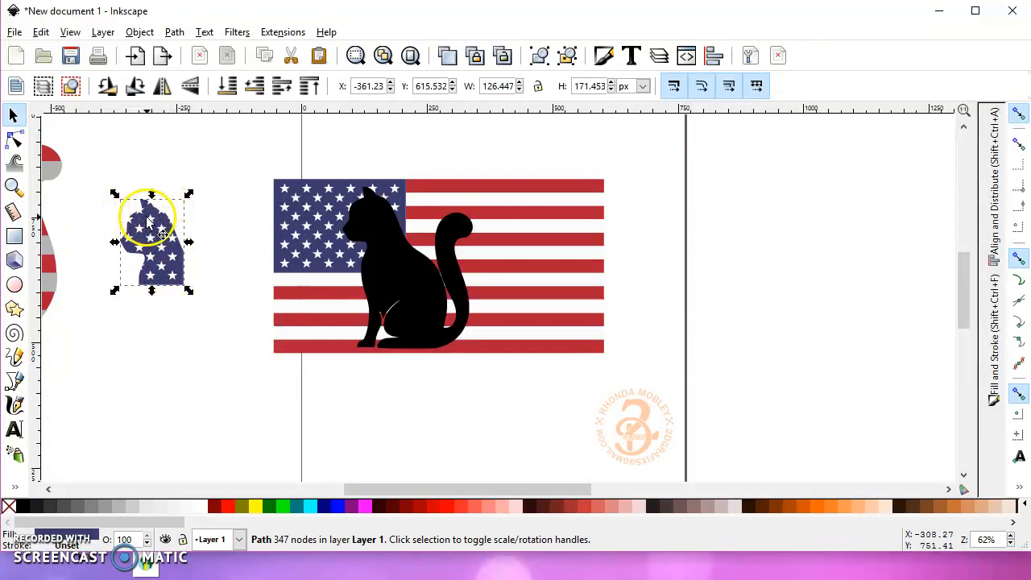
pyautogui.click(427, 298)
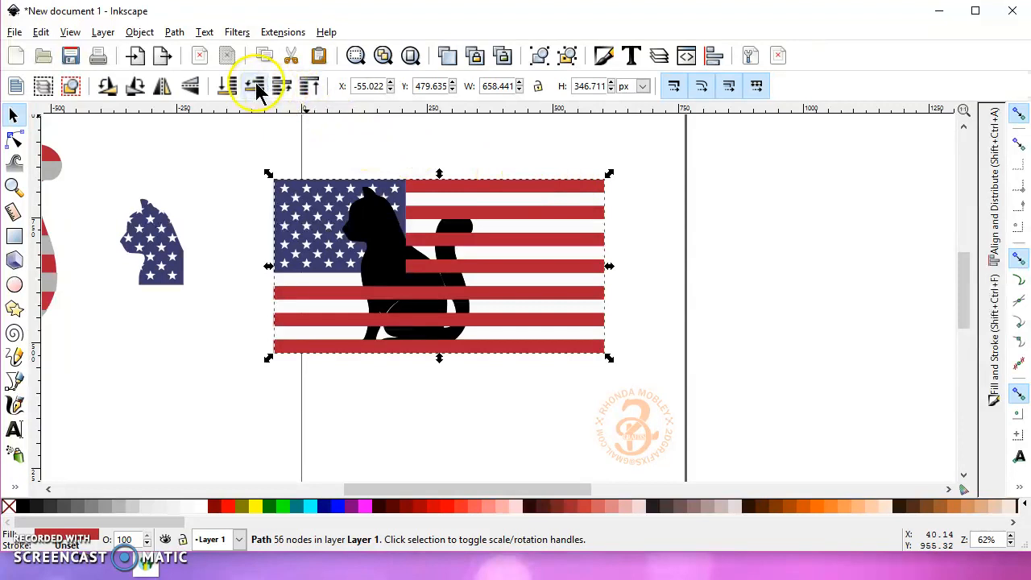
pyautogui.click(255, 87)
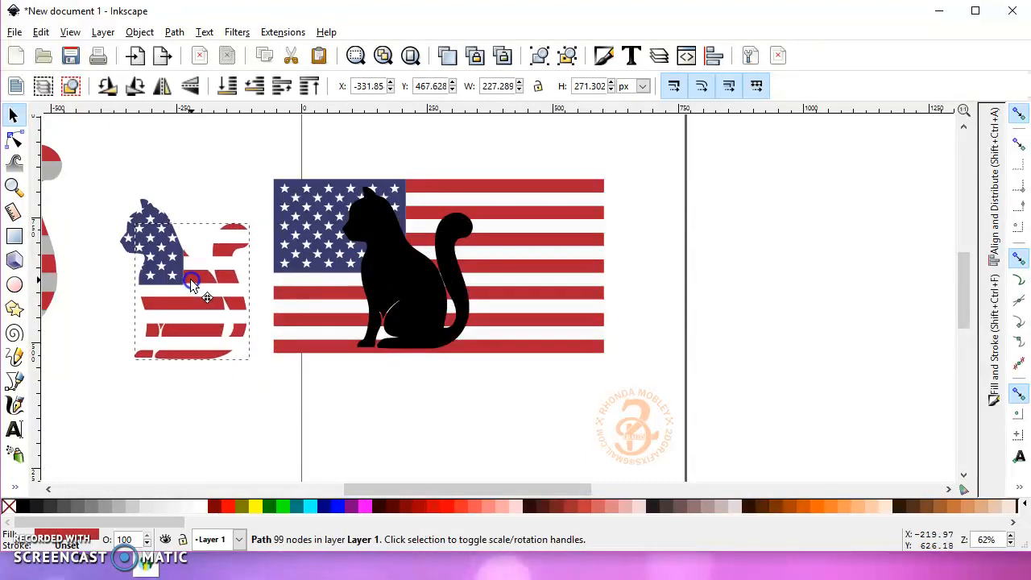
pyautogui.click(405, 286)
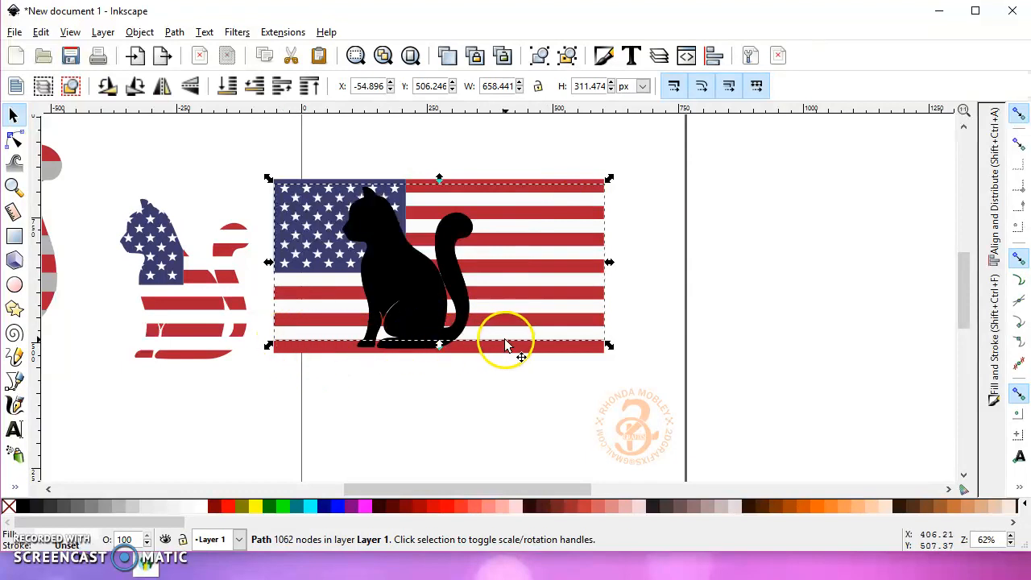
pyautogui.moveTo(539, 358)
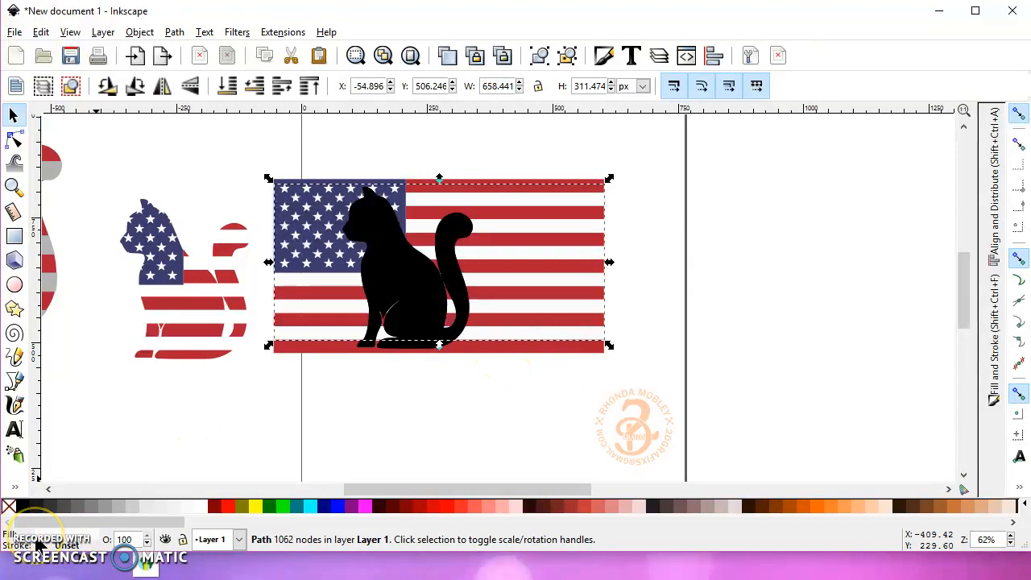
pyautogui.moveTo(325, 416)
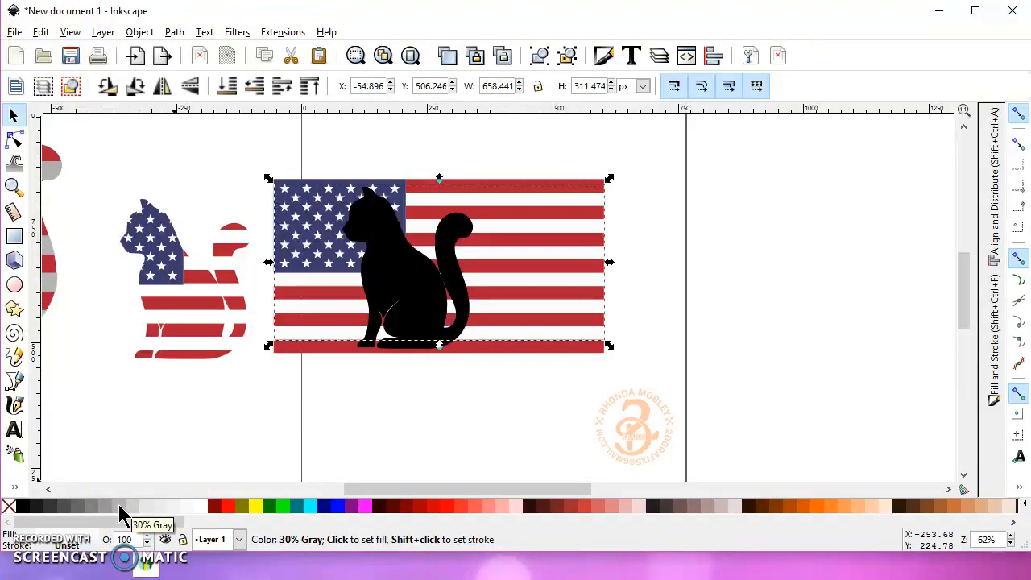
# Fill the white stripes 30% Gray, lower and intersect them with the cat, and move the gray piece to the left assembly.
pyautogui.click(119, 506)
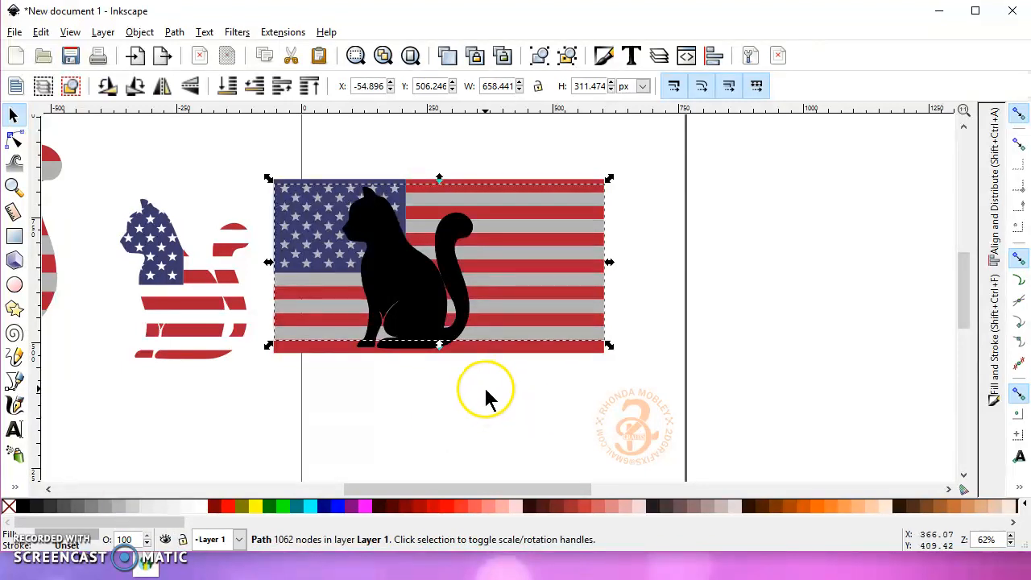
pyautogui.moveTo(454, 401)
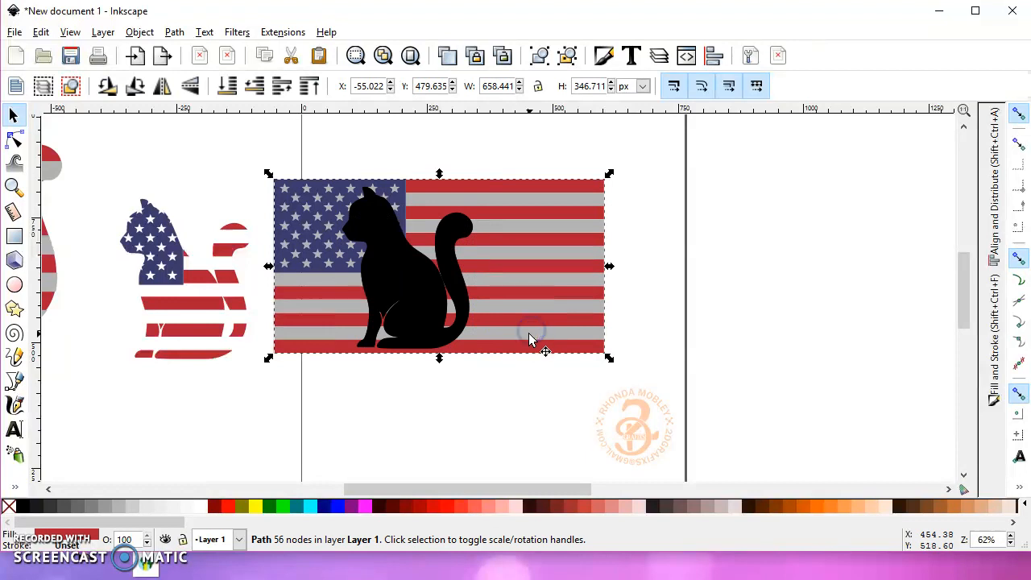
pyautogui.click(530, 334)
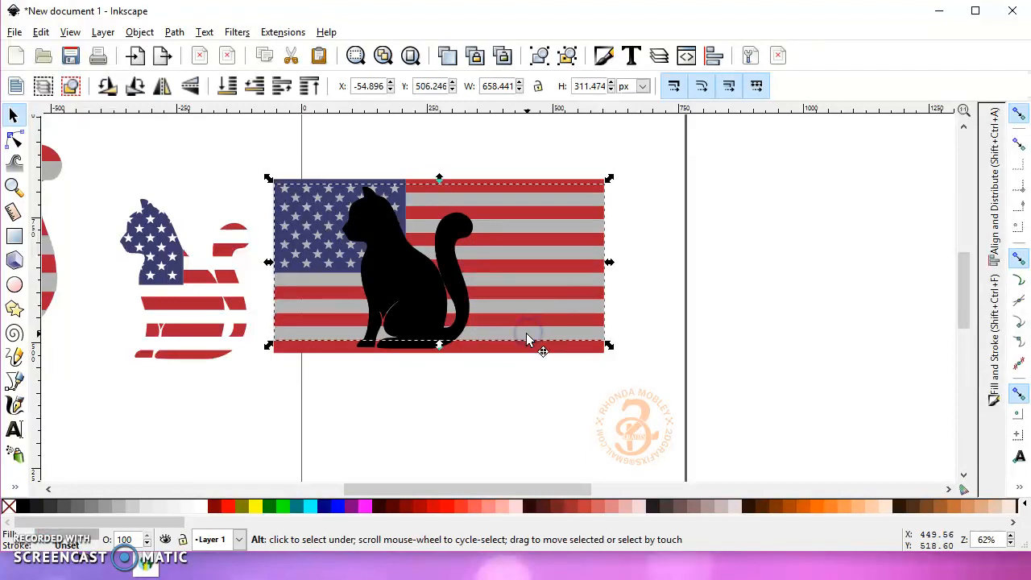
pyautogui.click(529, 338)
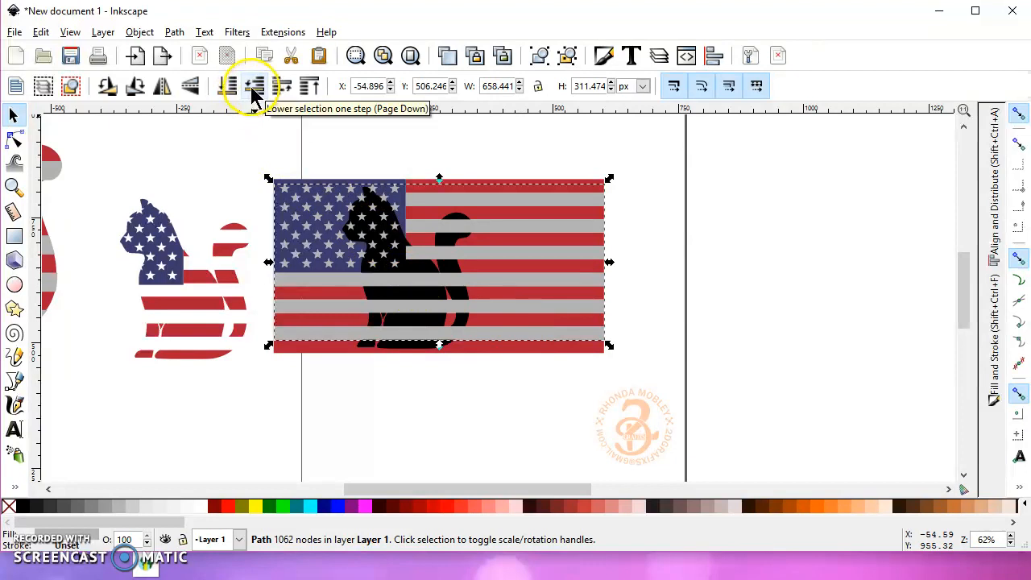
pyautogui.click(255, 87)
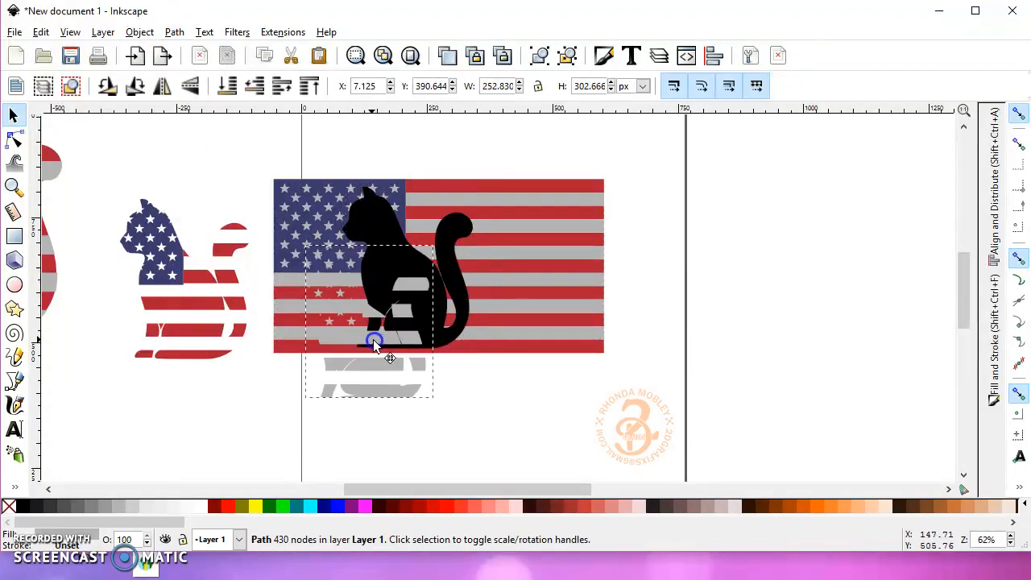
pyautogui.moveTo(374, 345); pyautogui.dragTo(195, 291)
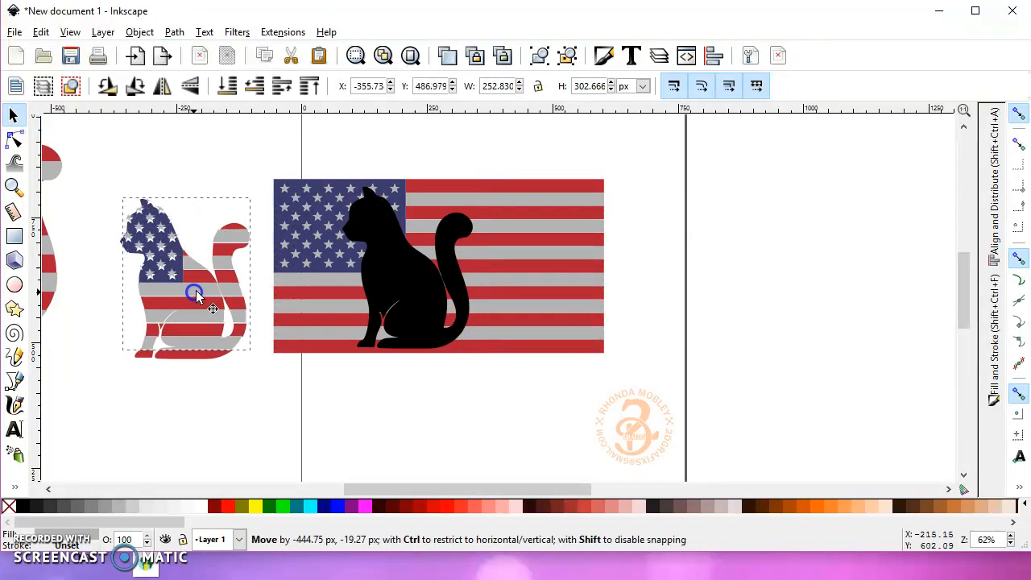
# Drag the gray piece into the flag cat and nudge the striped layer a pixel or two into line.
pyautogui.moveTo(195, 292); pyautogui.dragTo(627, 372)
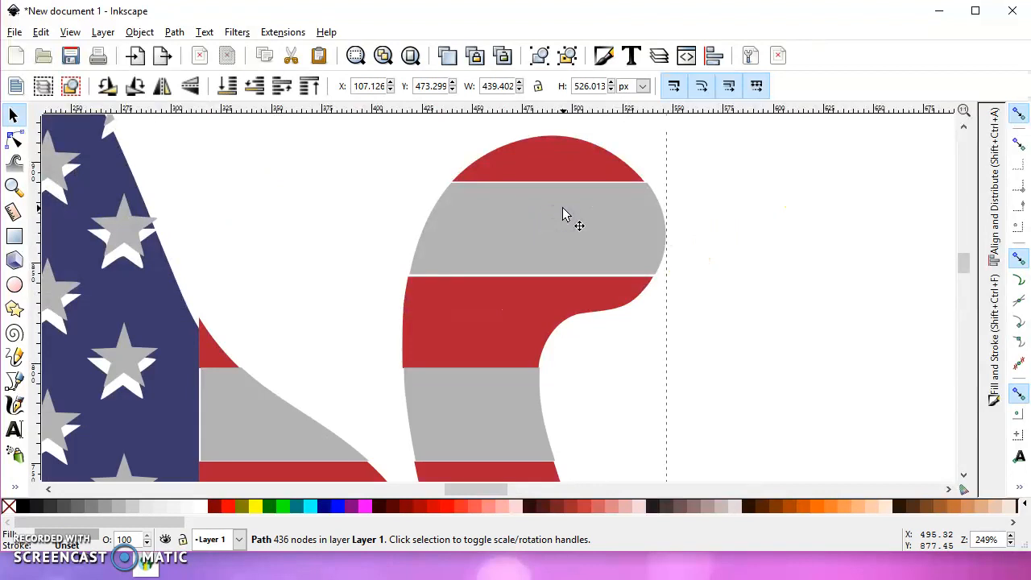
pyautogui.moveTo(564, 212); pyautogui.dragTo(558, 213)
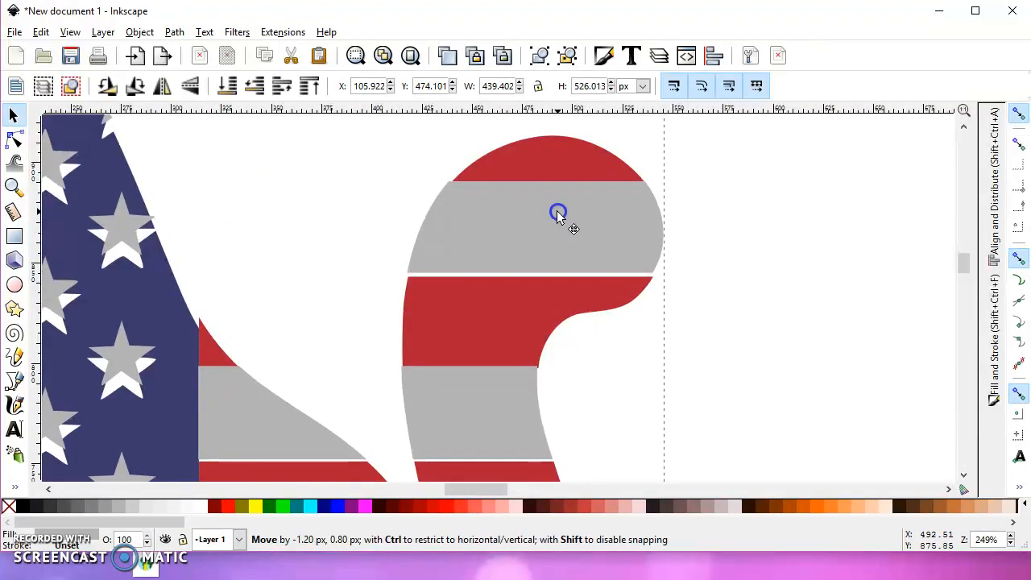
pyautogui.moveTo(557, 212); pyautogui.dragTo(557, 212)
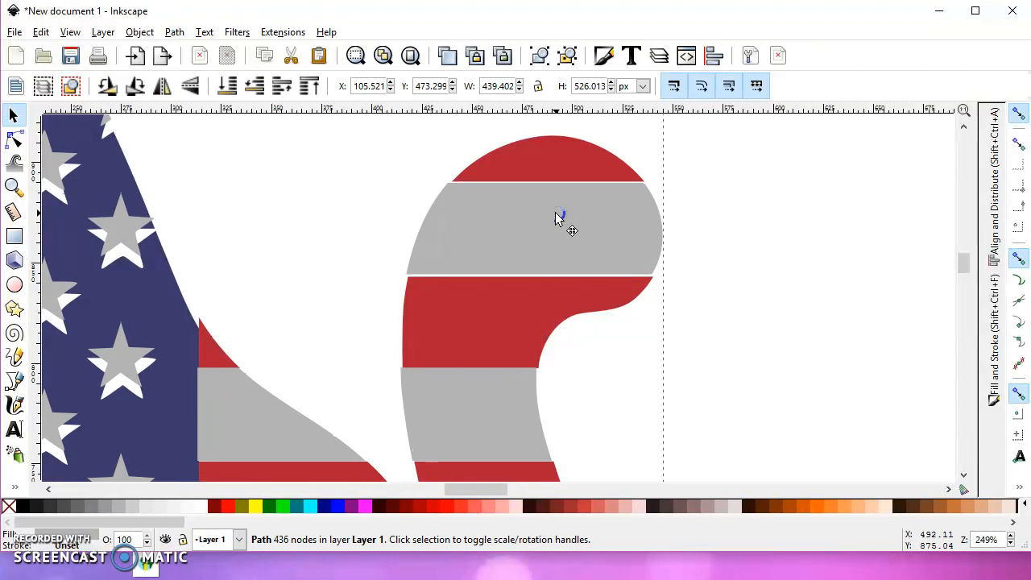
pyautogui.moveTo(560, 219); pyautogui.dragTo(560, 219)
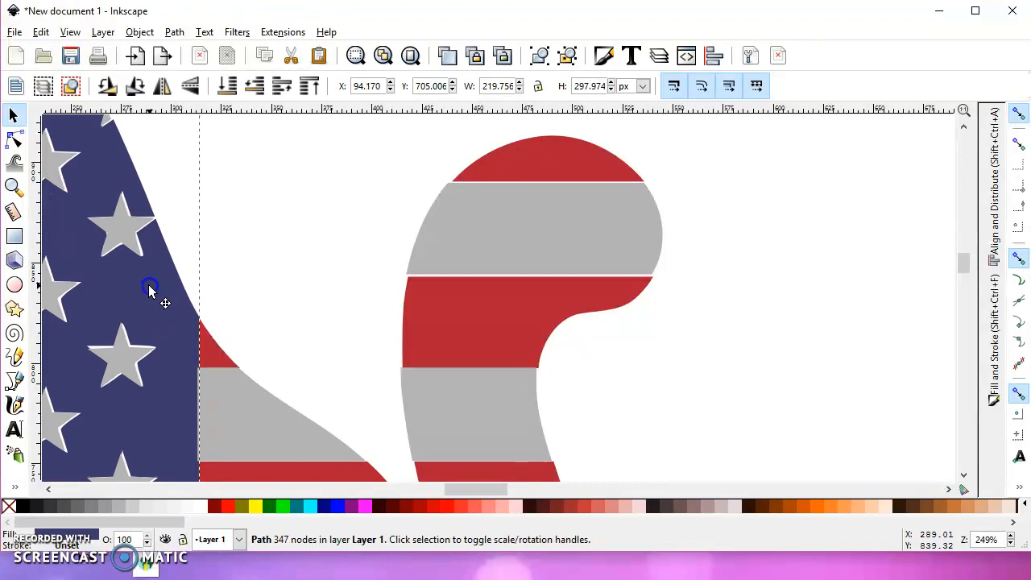
# Shift the blue star layer a pixel to meet the striped layers.
pyautogui.moveTo(150, 290); pyautogui.dragTo(148, 293)
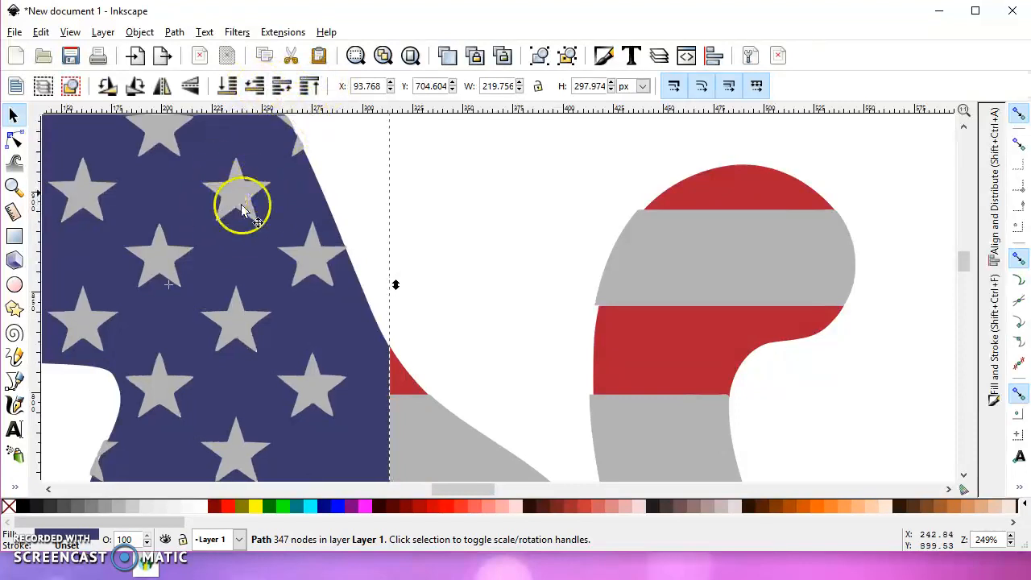
pyautogui.moveTo(202, 289)
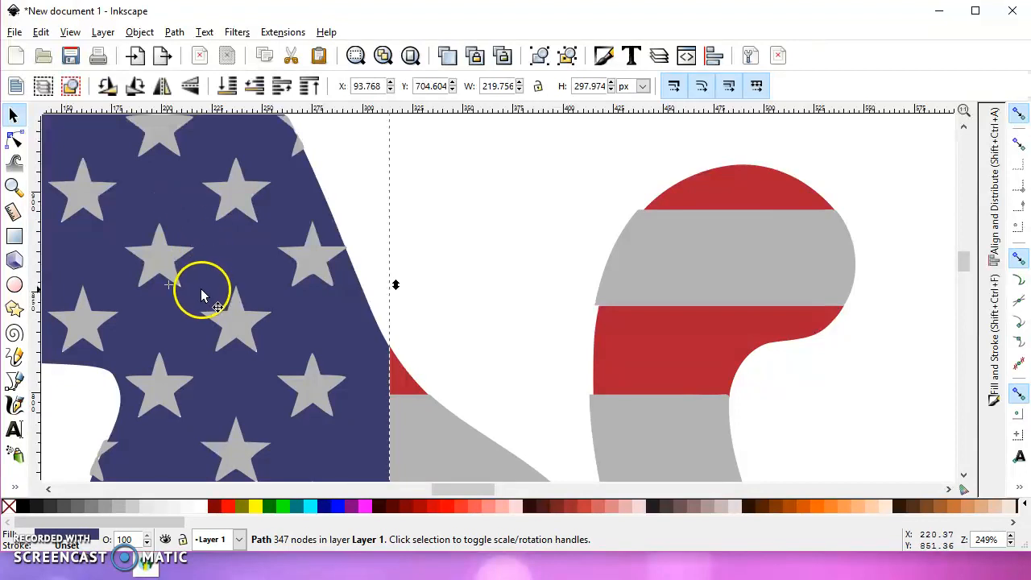
pyautogui.moveTo(459, 334)
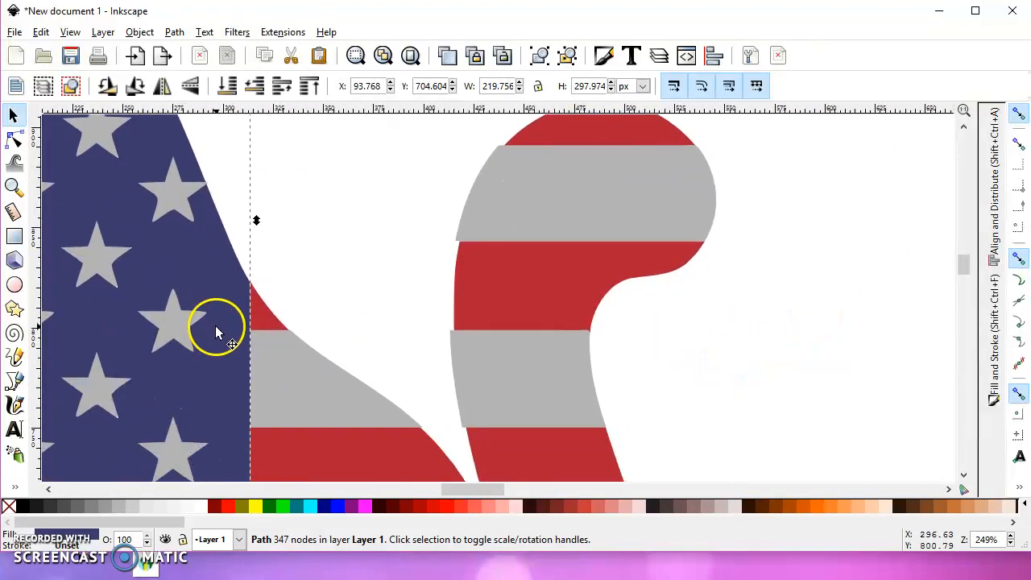
pyautogui.moveTo(701, 169)
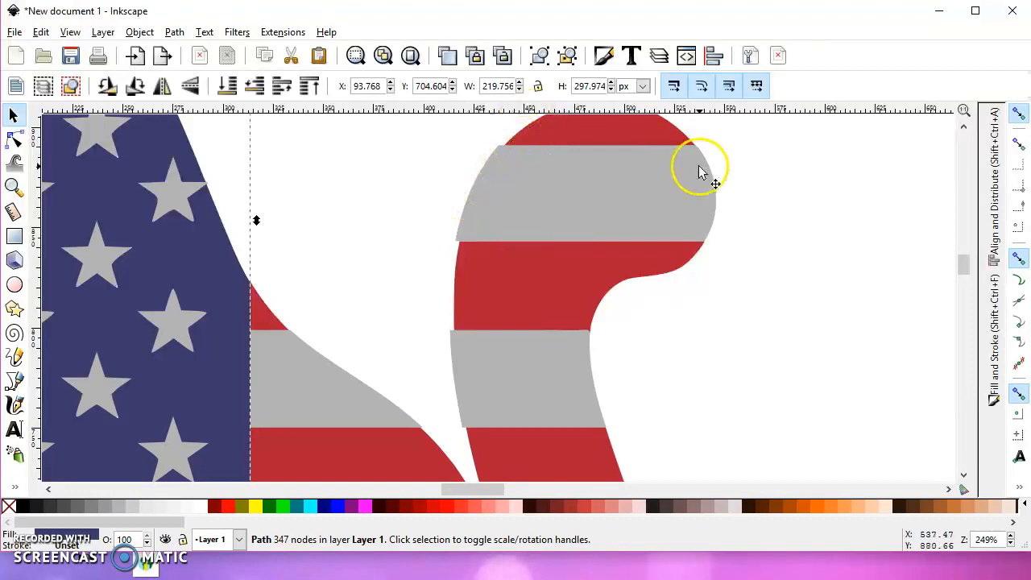
pyautogui.moveTo(411, 206)
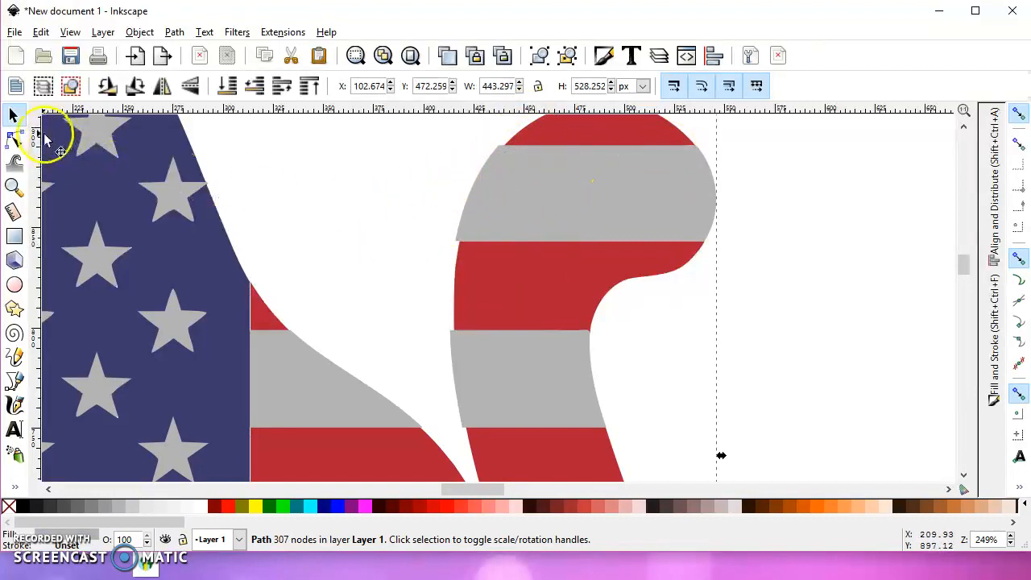
# With the Node tool, pull the stripe edge across the gap between the cat's legs.
pyautogui.click(13, 139)
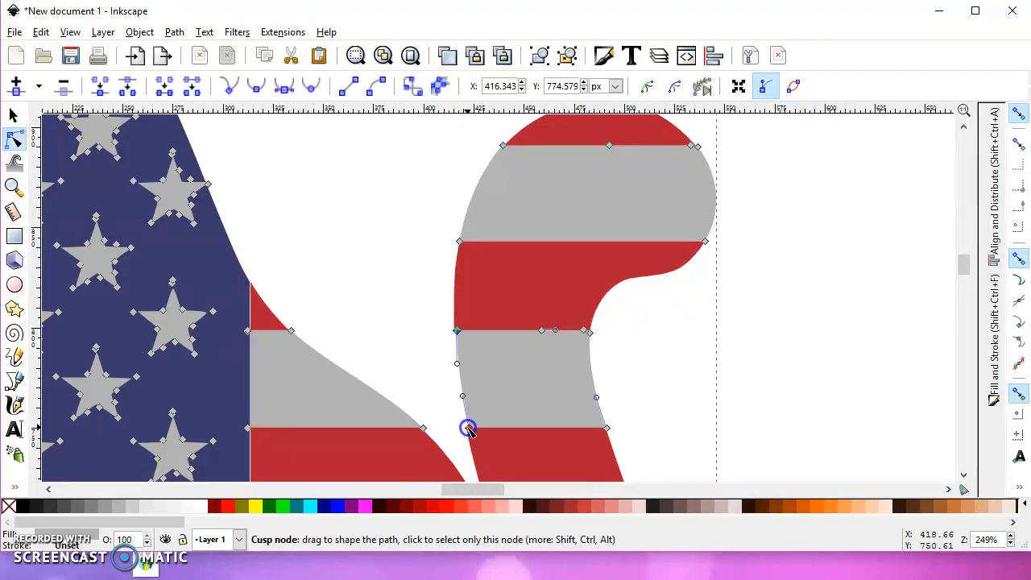
pyautogui.click(467, 427)
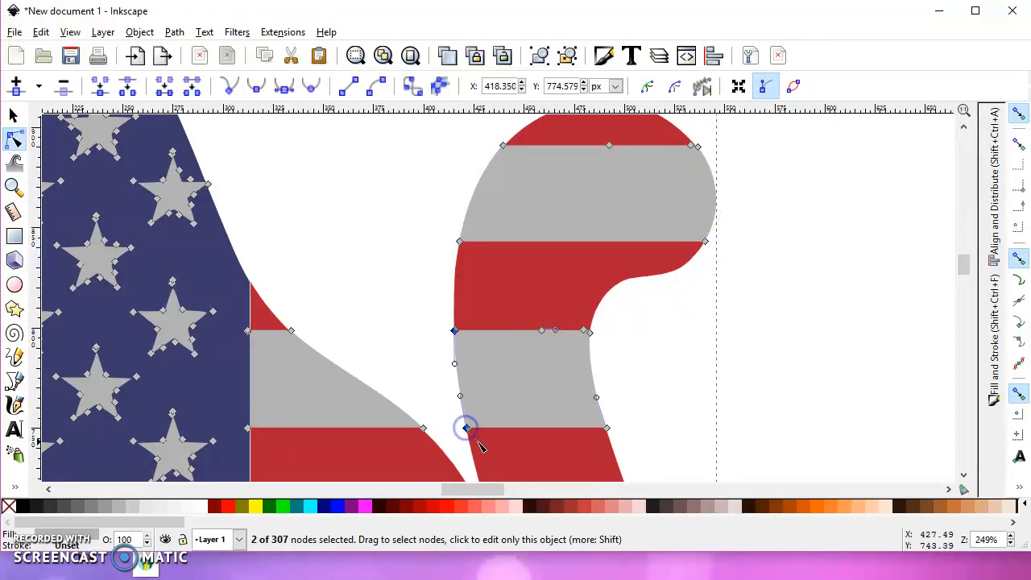
pyautogui.scroll(-3)
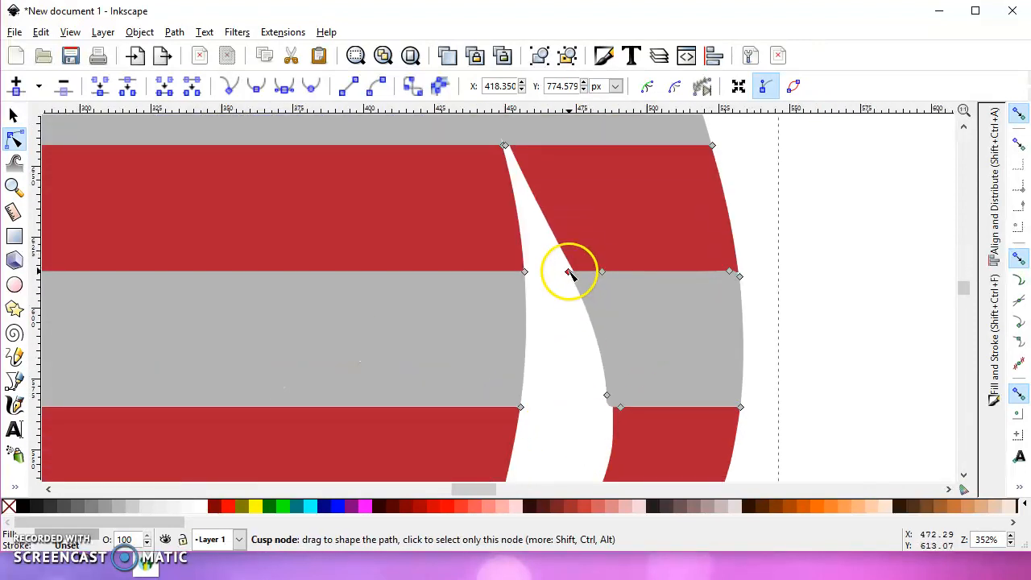
pyautogui.click(570, 270)
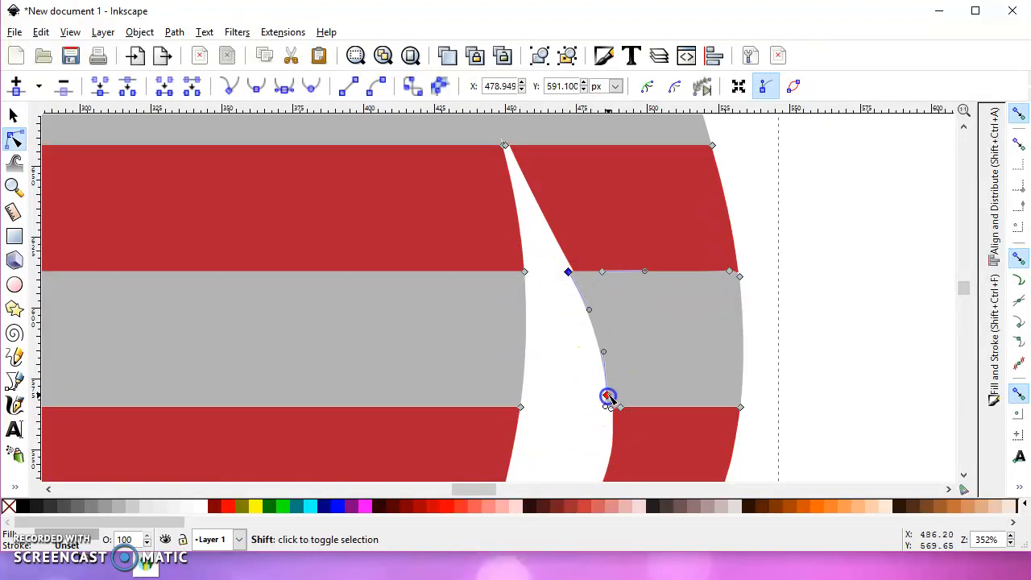
pyautogui.moveTo(609, 396); pyautogui.dragTo(612, 396)
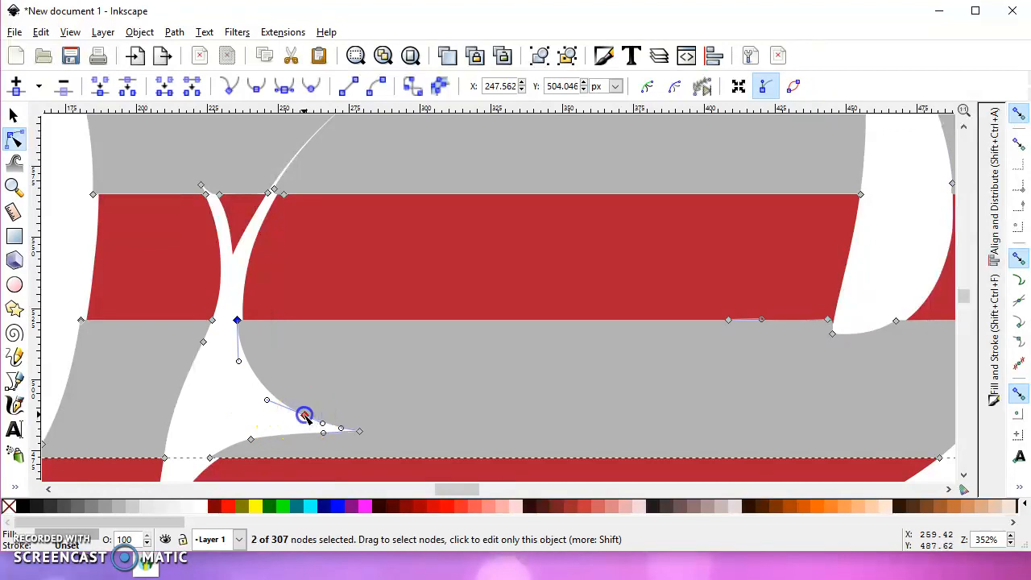
# Reshape the stripe edge nodes along the leg and foot to seal the remaining gaps.
pyautogui.moveTo(305, 415); pyautogui.dragTo(311, 416)
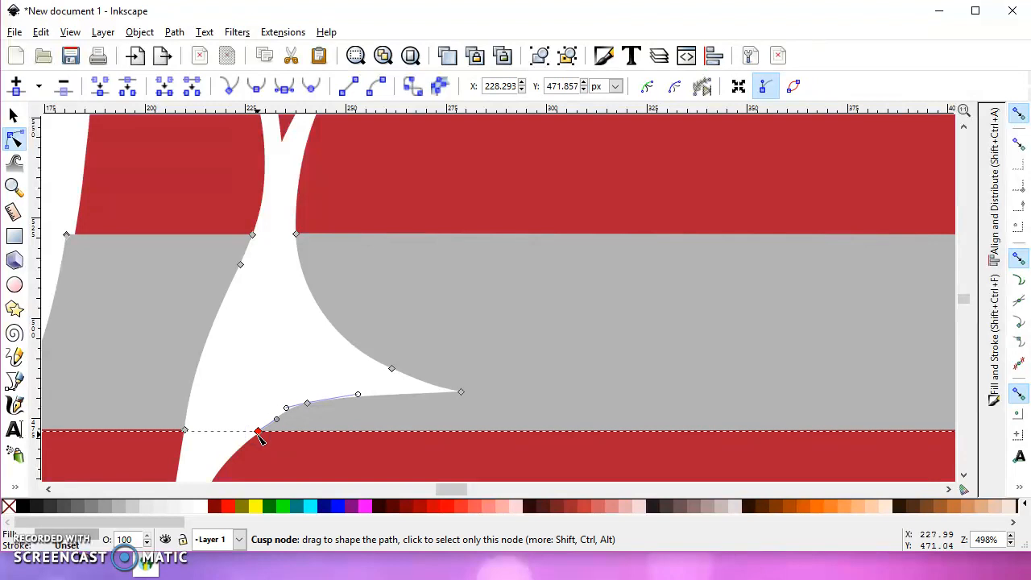
pyautogui.moveTo(257, 432); pyautogui.dragTo(248, 429)
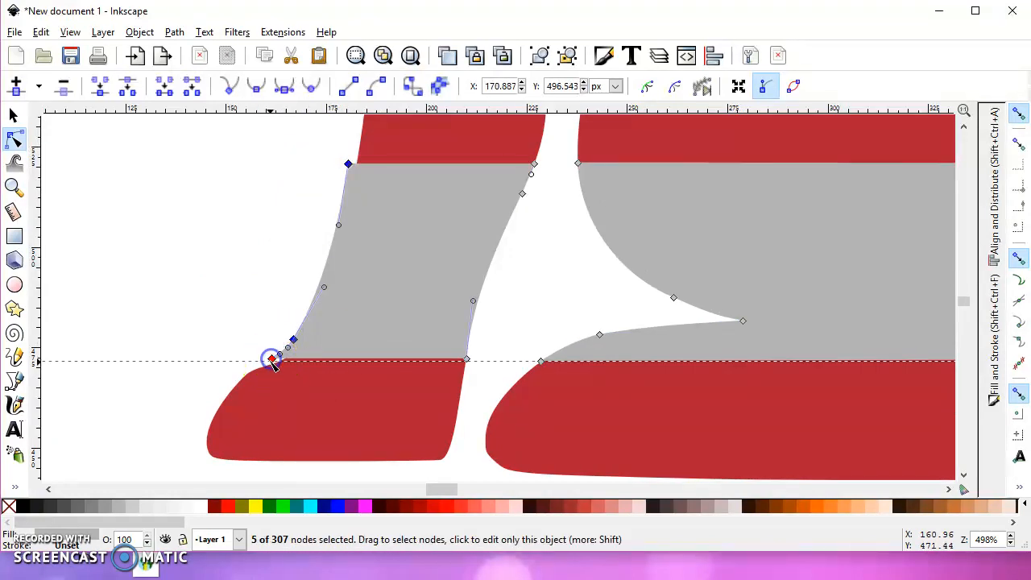
pyautogui.moveTo(271, 361); pyautogui.dragTo(280, 356)
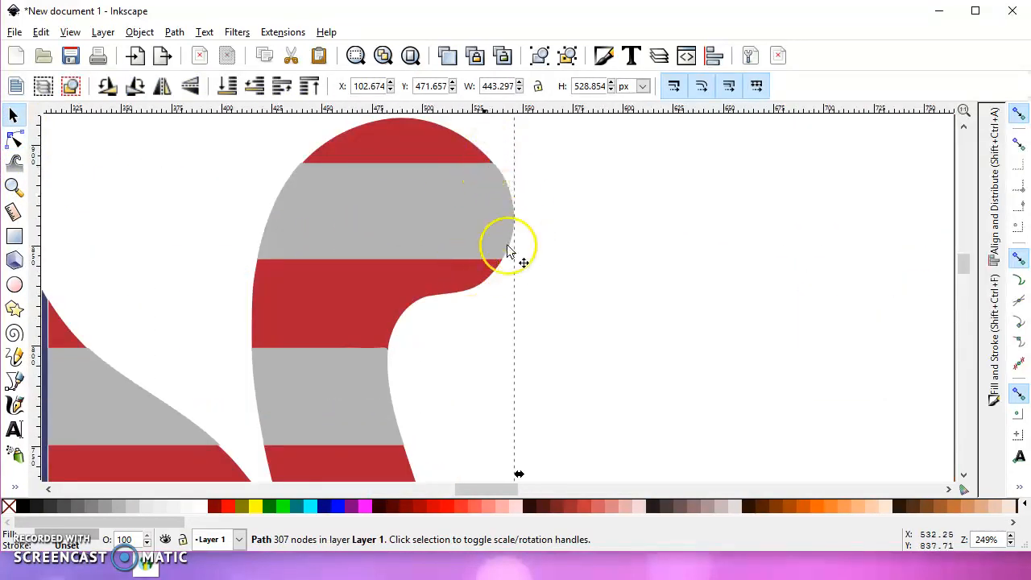
pyautogui.moveTo(255, 265)
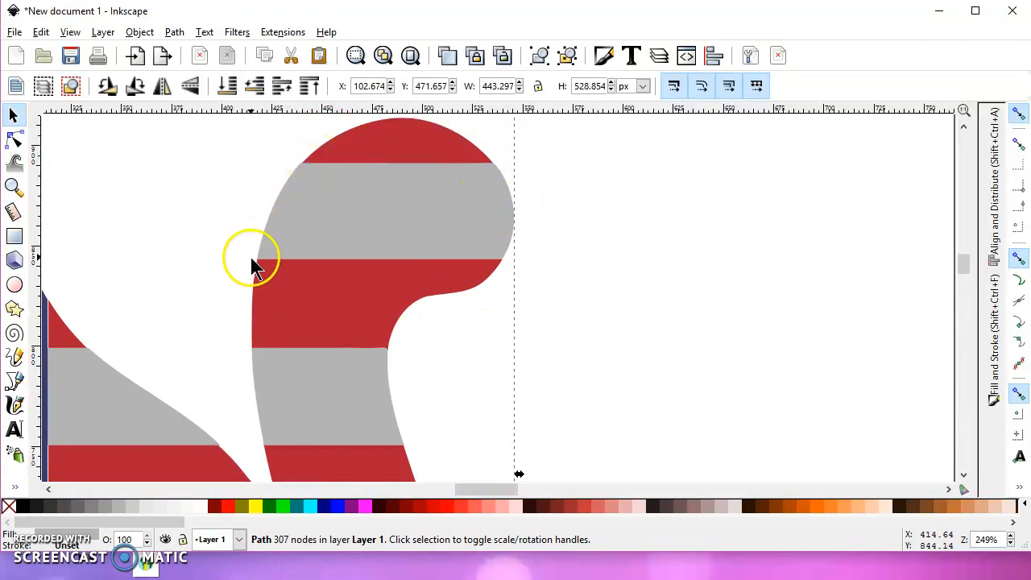
pyautogui.moveTo(390, 470)
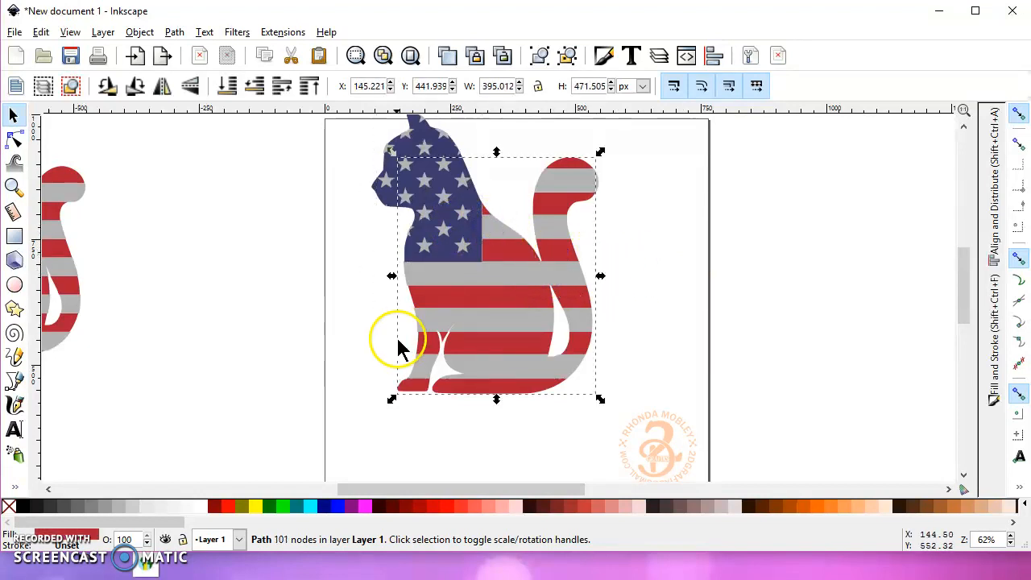
pyautogui.moveTo(319, 303)
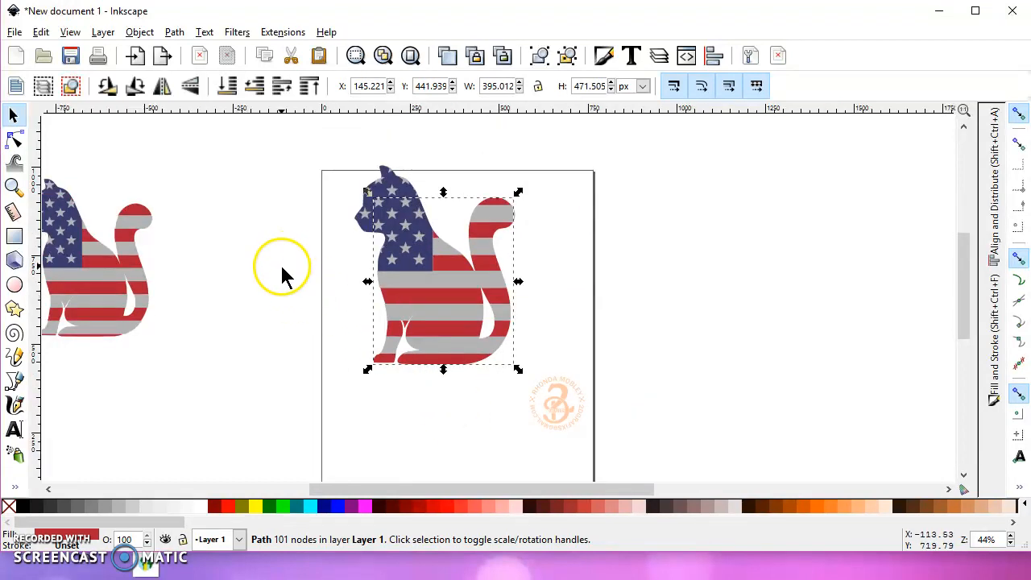
pyautogui.moveTo(266, 293)
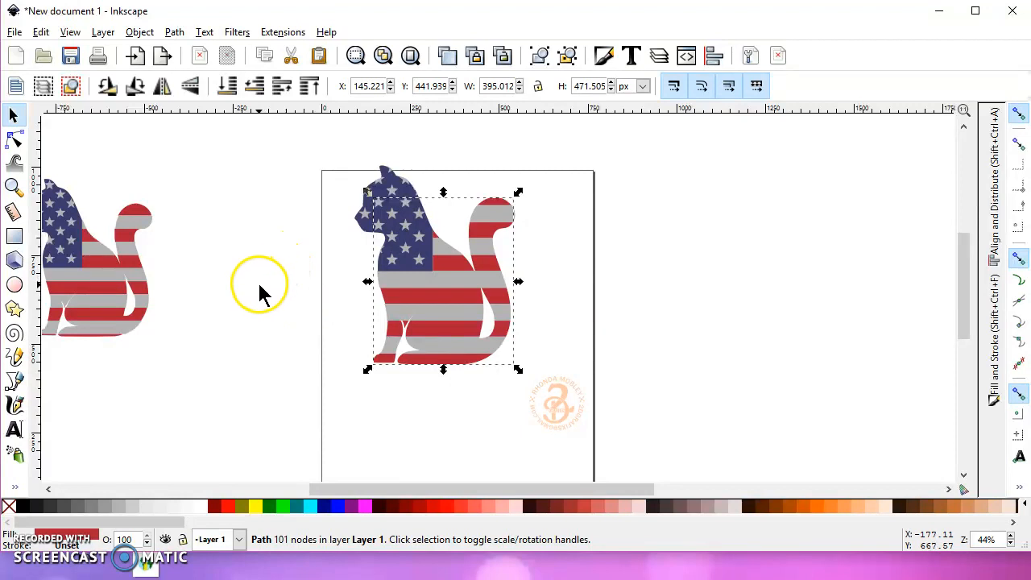
pyautogui.moveTo(254, 313)
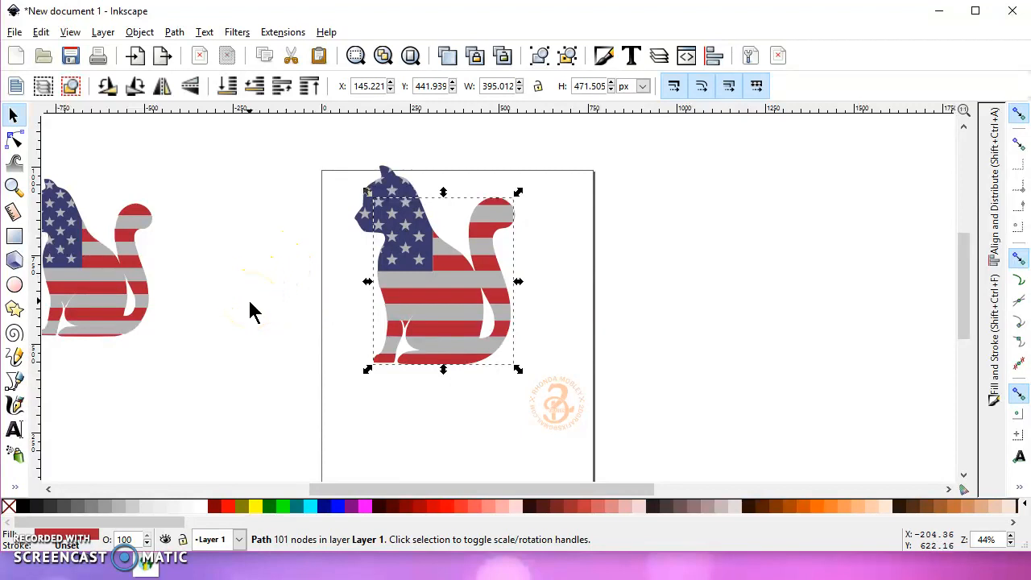
pyautogui.moveTo(248, 314)
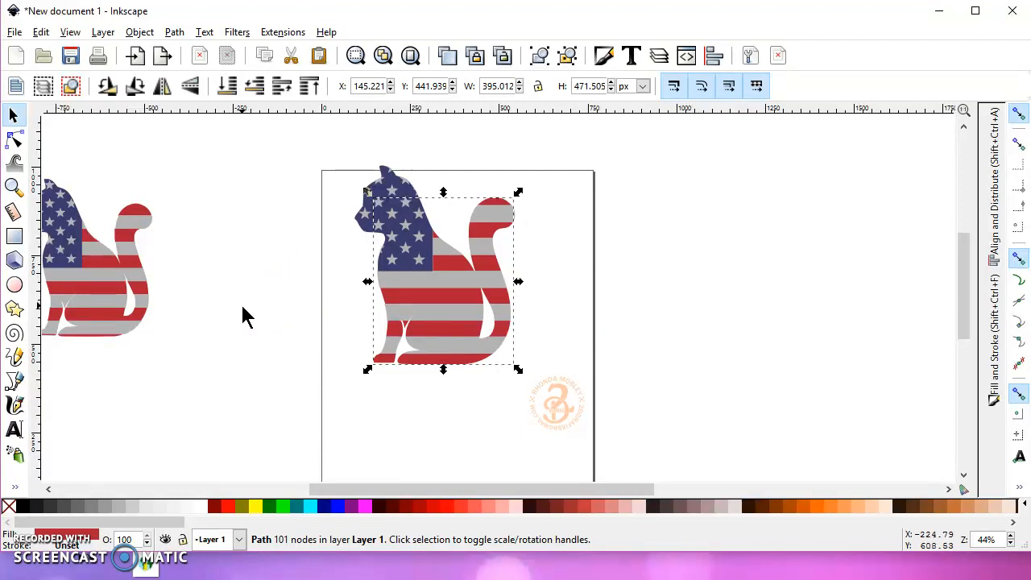